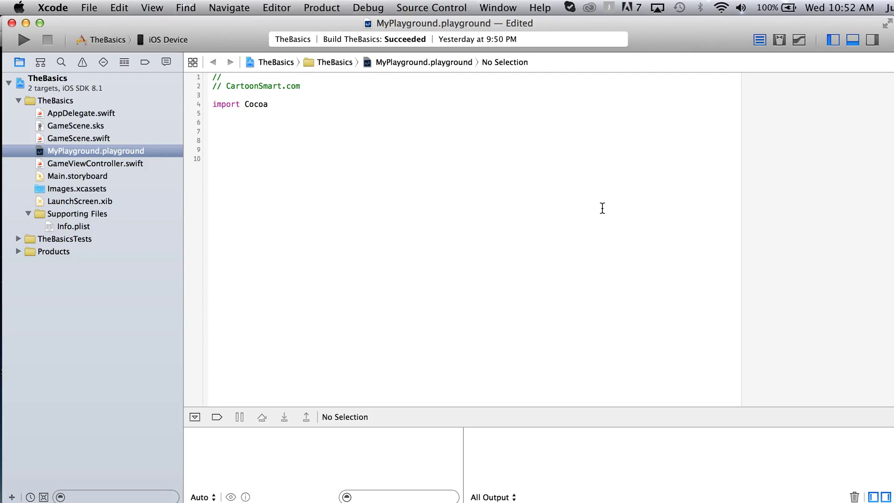
- Delete the trailing blank lines after import Cocoa in MyPlayground
{"action": "left_click", "coordinate": [213, 158]}
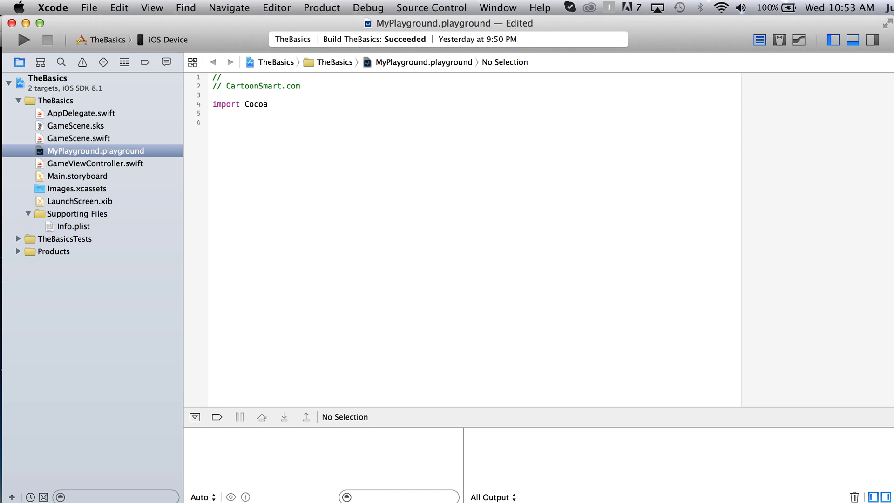
- Type 'enum DirectionMessage:String {' on line 6, accepting the String suggestion
{"action": "type", "text": "en"}
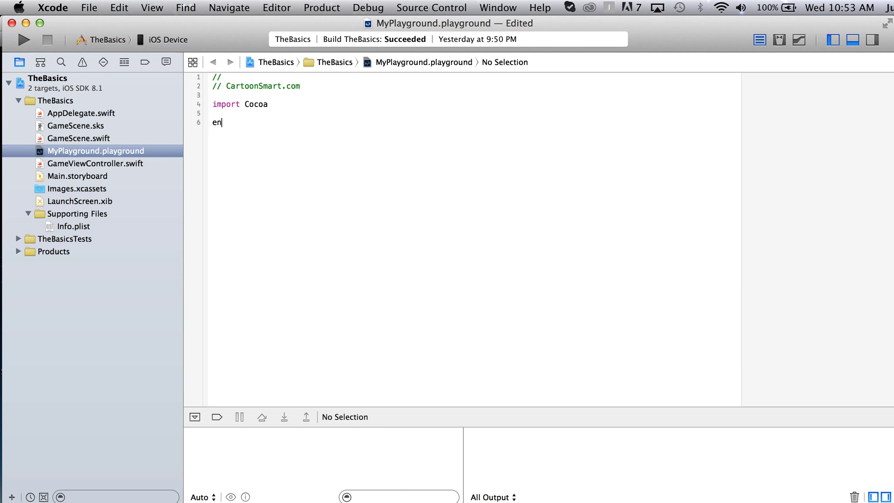
{"action": "type", "text": "umera"}
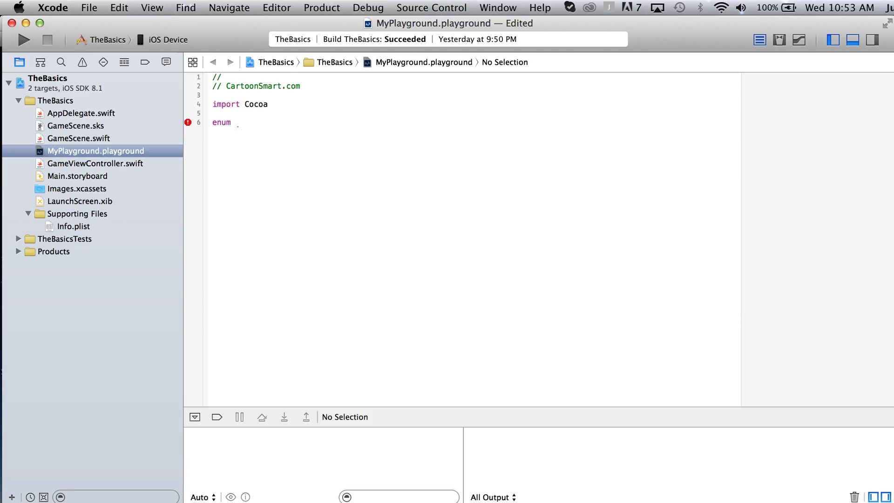
{"action": "type", "text": "Direct"}
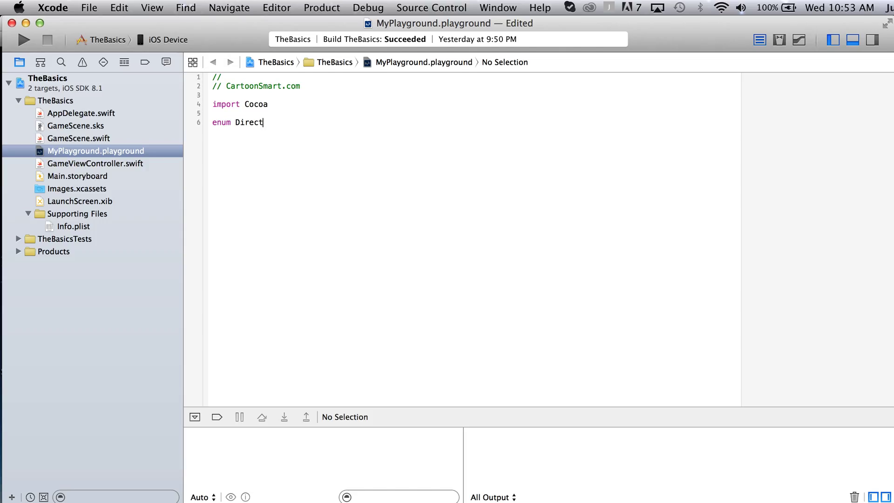
{"action": "type", "text": "ion"}
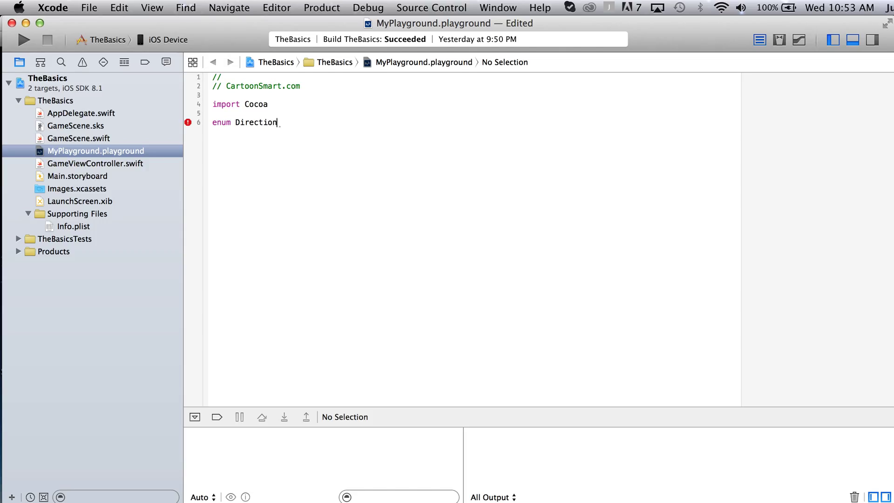
{"action": "type", "text": "Me"}
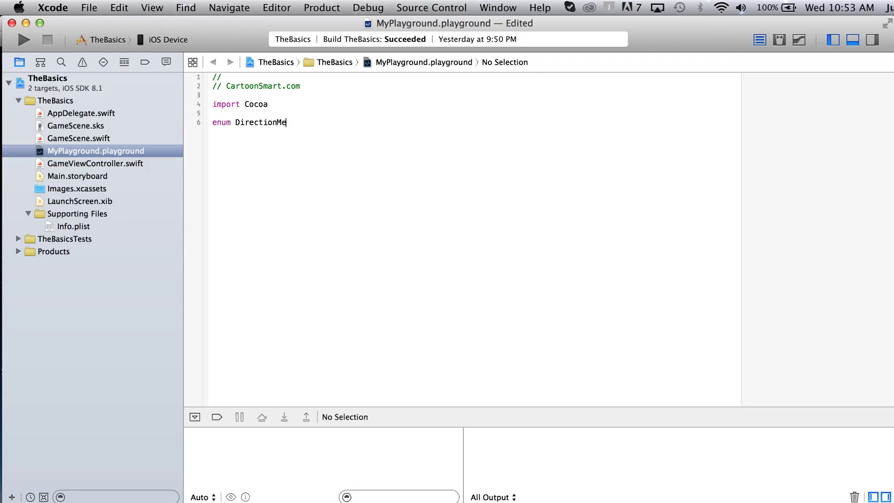
{"action": "type", "text": "ssage"}
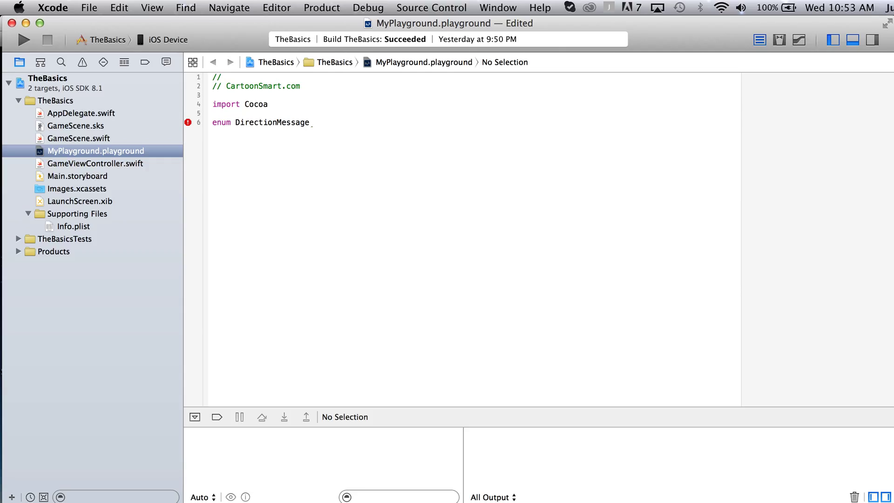
{"action": "type", "text": ":"}
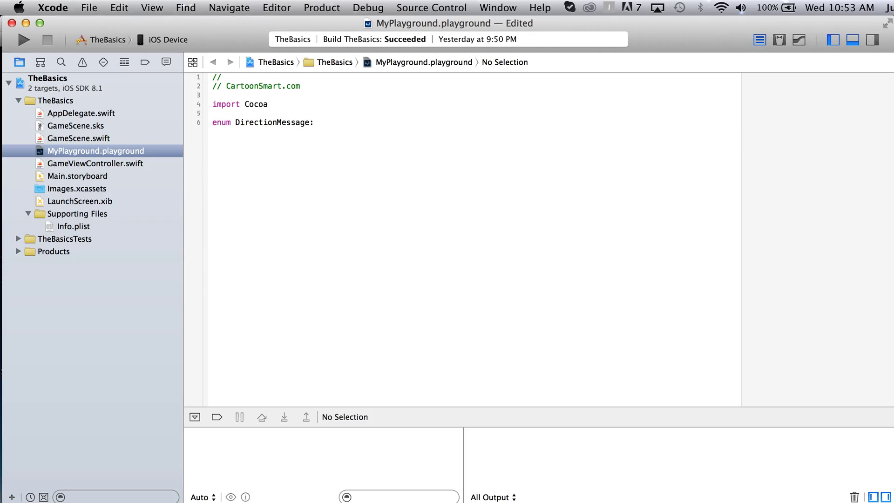
{"action": "type", "text": "String"}
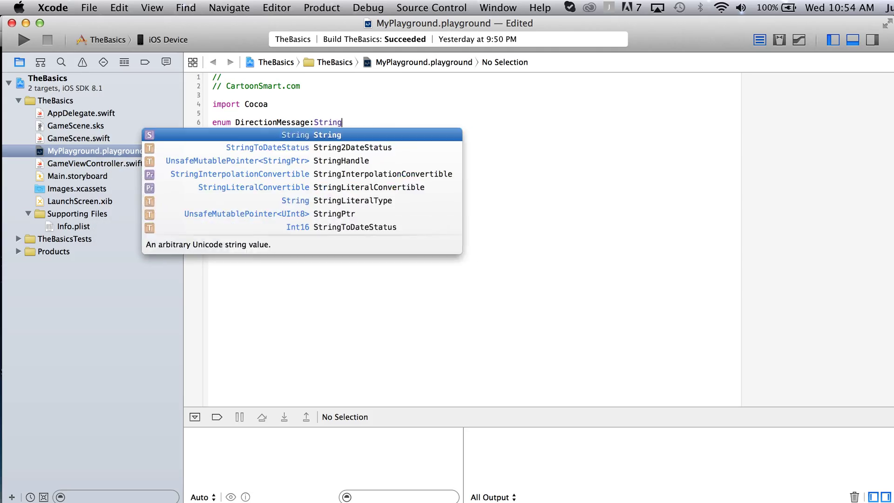
{"action": "key", "text": "Escape"}
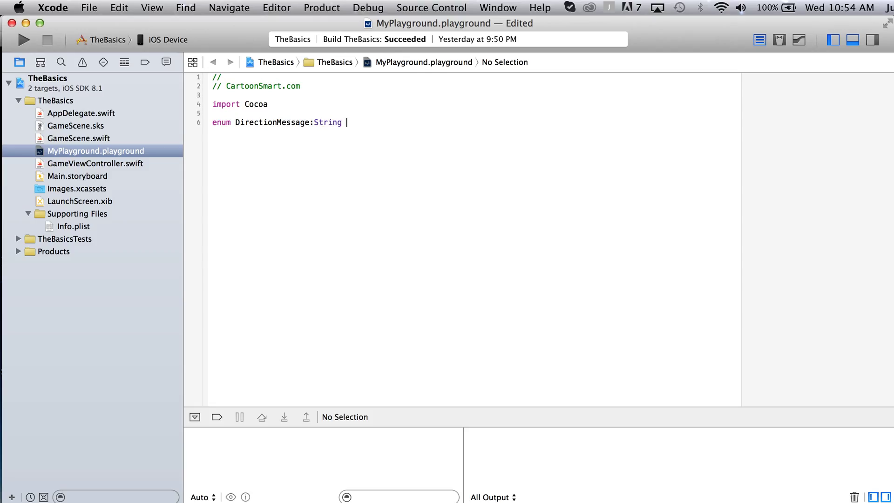
{"action": "type", "text": "{"}
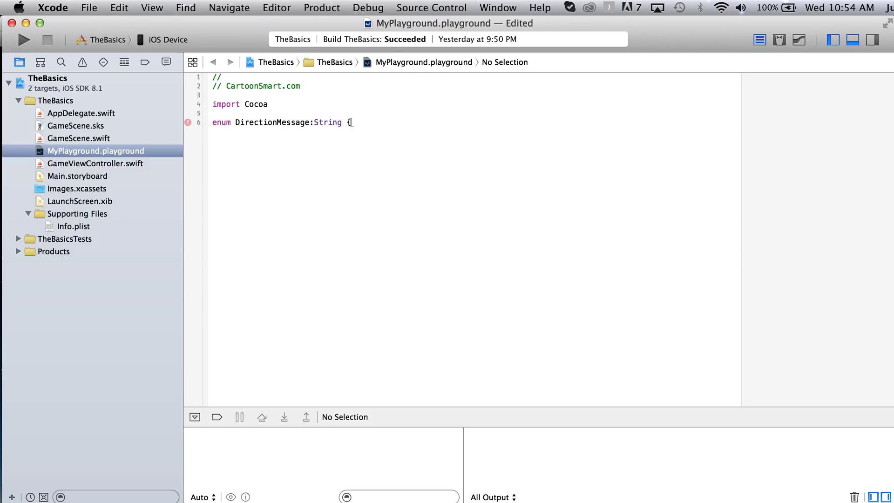
- Add the North case ('Toward the Villa…') and South case ('Toward Mordor')
{"action": "key", "text": "return"}
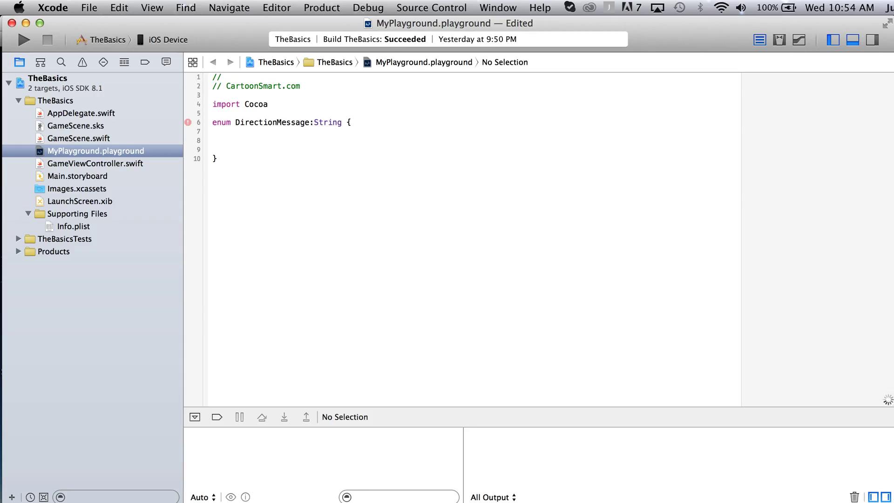
{"action": "type", "text": "case"}
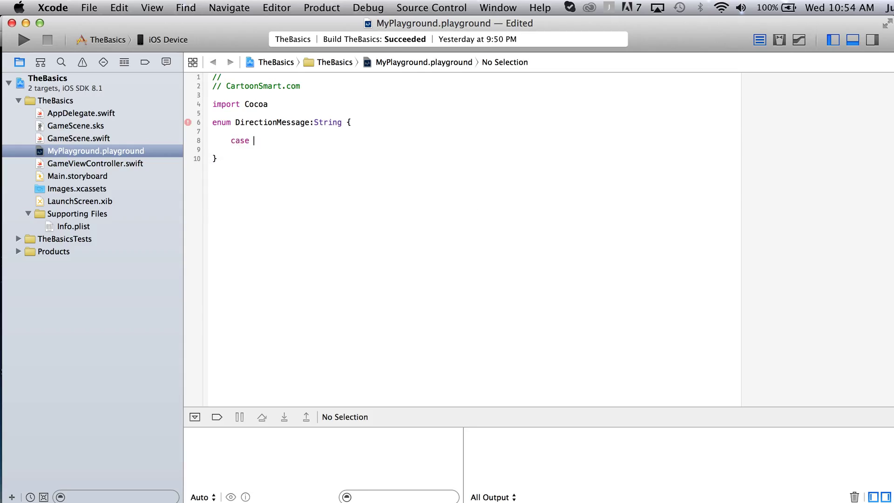
{"action": "type", "text": "North"}
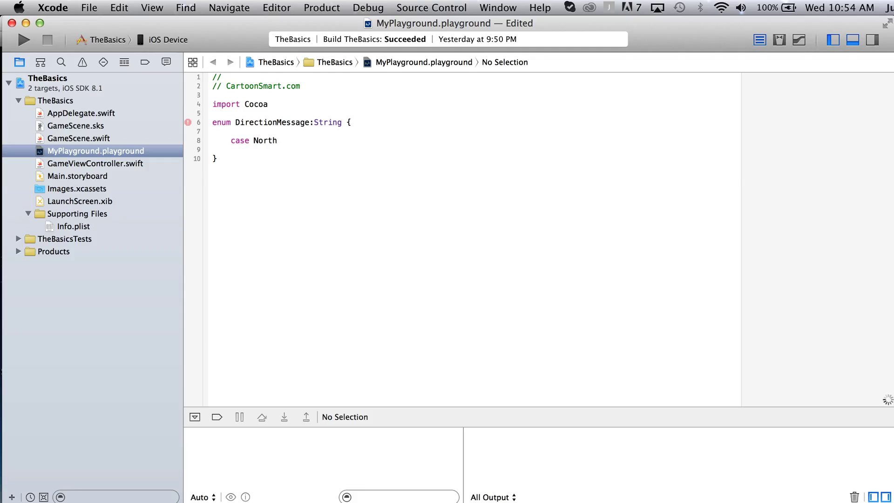
{"action": "type", "text": "= \""}
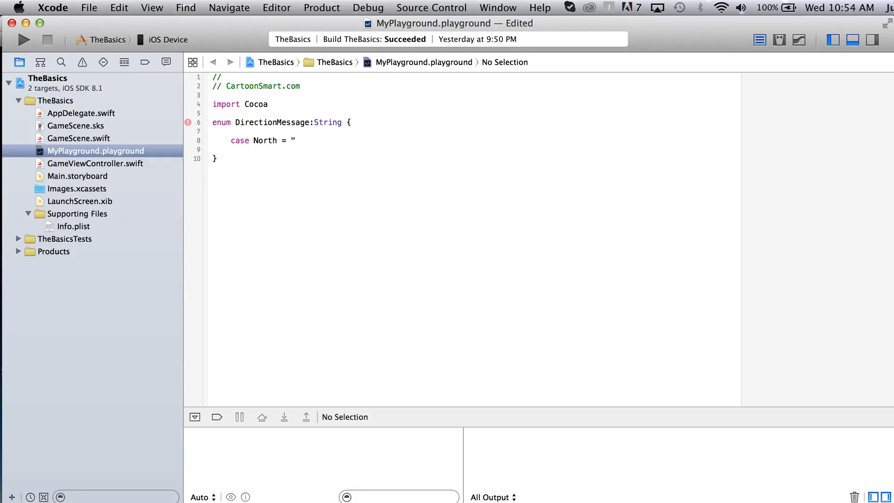
{"action": "type", "text": "Torwar"}
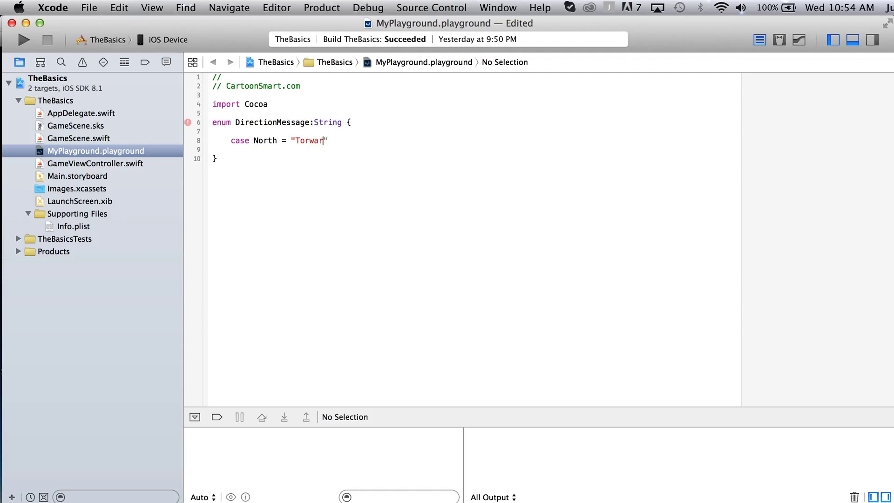
{"action": "key", "text": "backspace"}
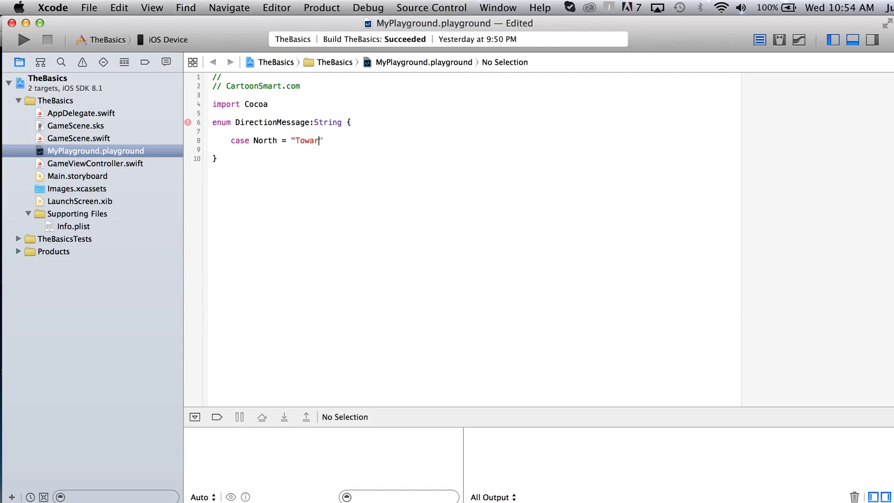
{"action": "type", "text": "d the Village"}
{"action": "left_click", "coordinate": [474, 149]}
{"action": "type", "text": "case South"}
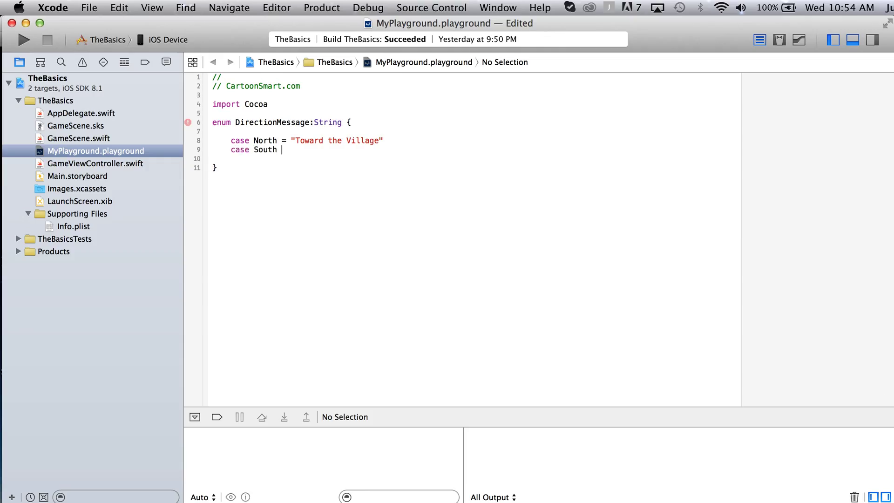
{"action": "type", "text": "= }"}
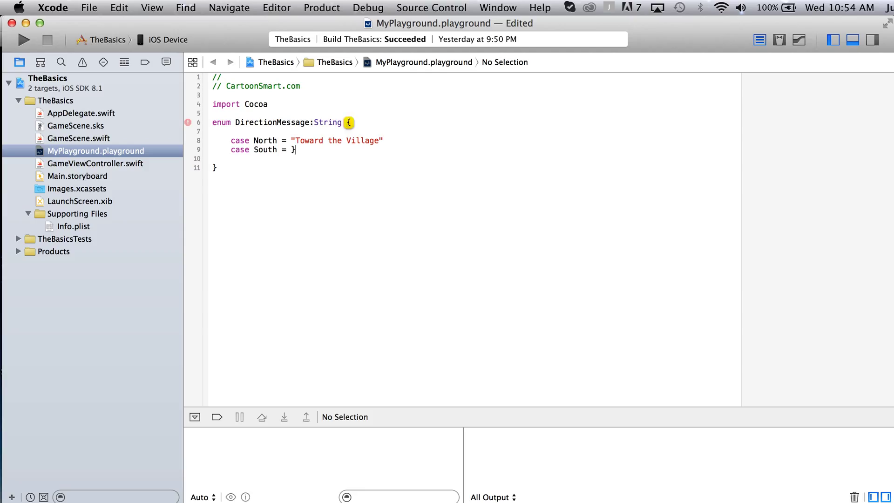
{"action": "type", "text": "\"T"}
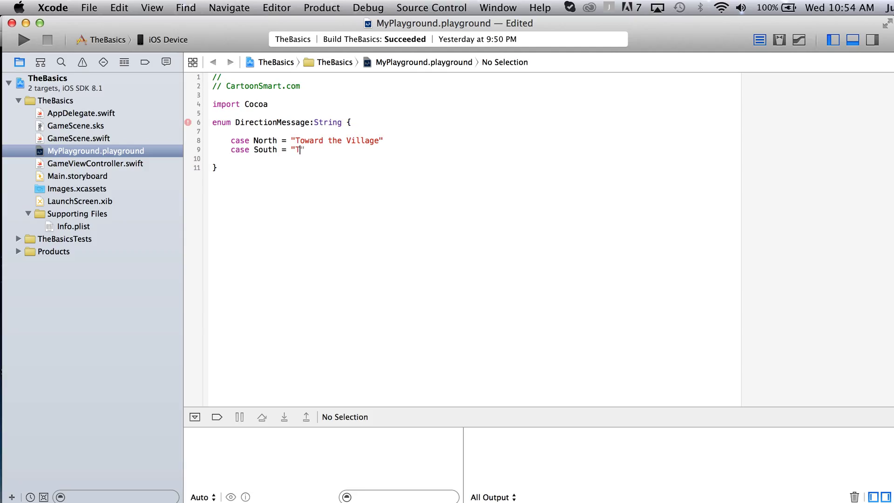
{"action": "type", "text": "oward Mordor"}
{"action": "left_click", "coordinate": [475, 159]}
{"action": "type", "text": "c"}
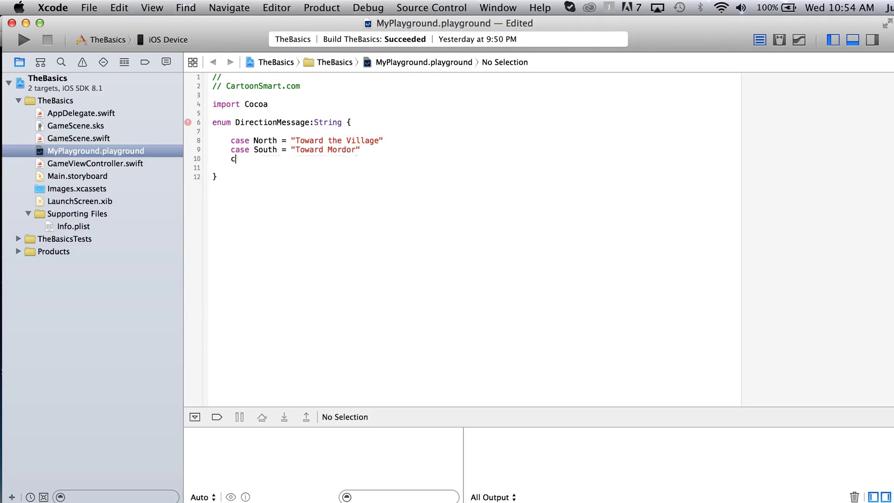
- Add East ('Toward Riven…') and West ('Where those elves were from'), then close the enum
{"action": "type", "text": "ase Ea"}
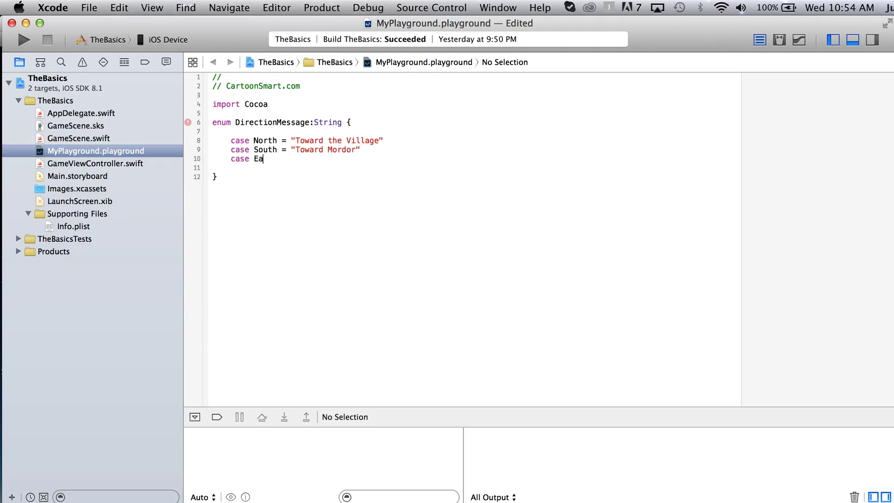
{"action": "type", "text": "st = \""}
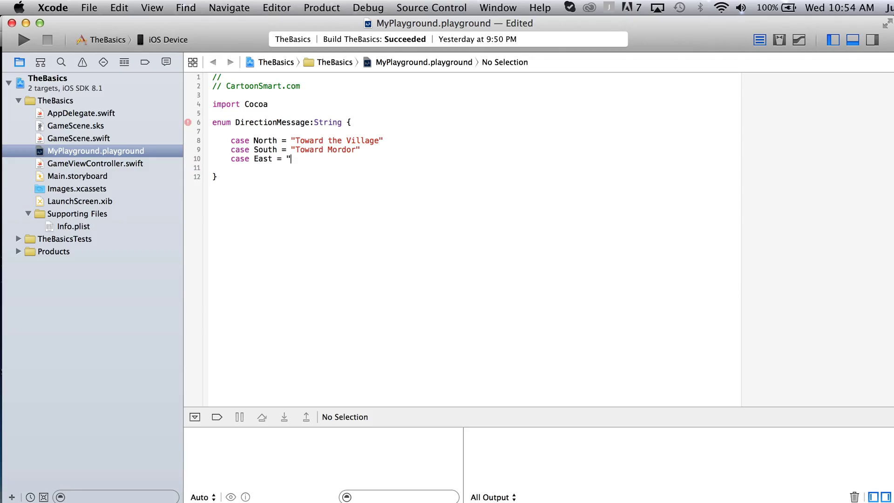
{"action": "type", "text": "Towar"}
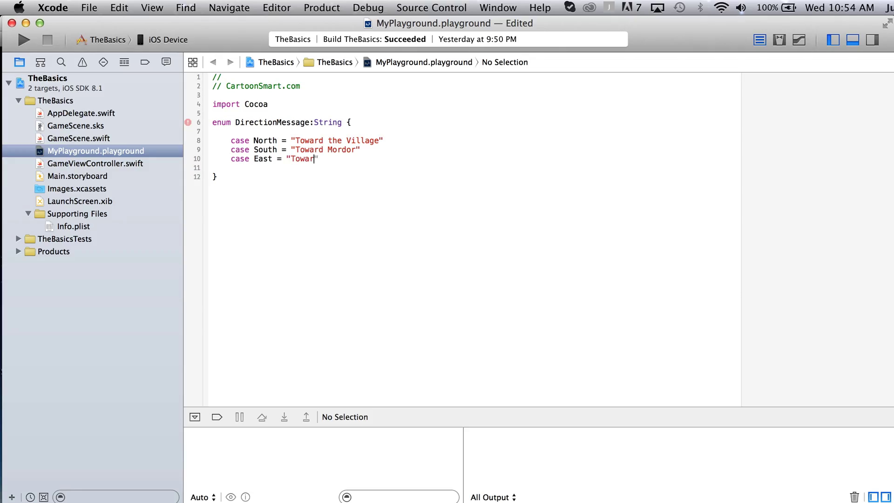
{"action": "type", "text": "d Rivendale"}
{"action": "left_click", "coordinate": [474, 167]}
{"action": "type", "text": "c"}
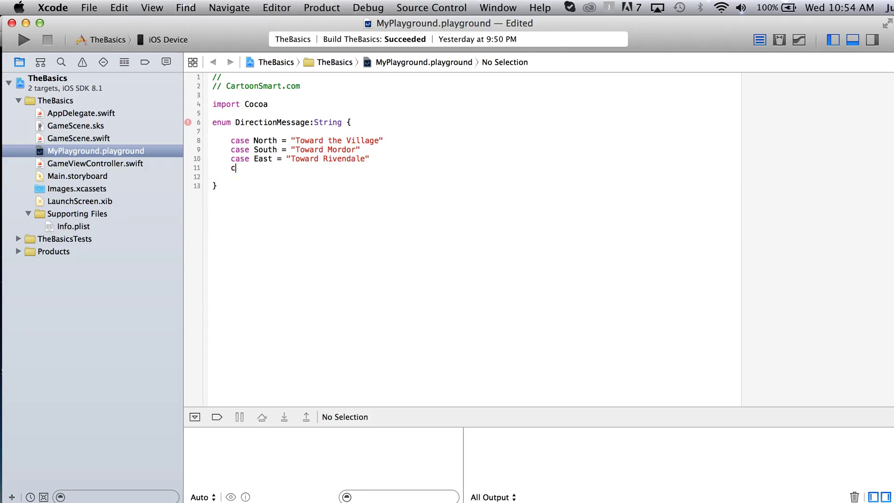
{"action": "type", "text": "ase Wes"}
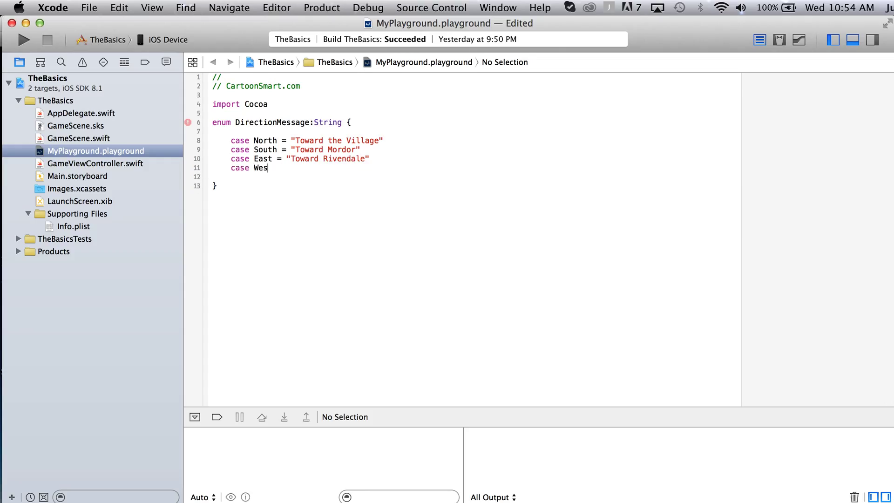
{"action": "type", "text": "t ="}
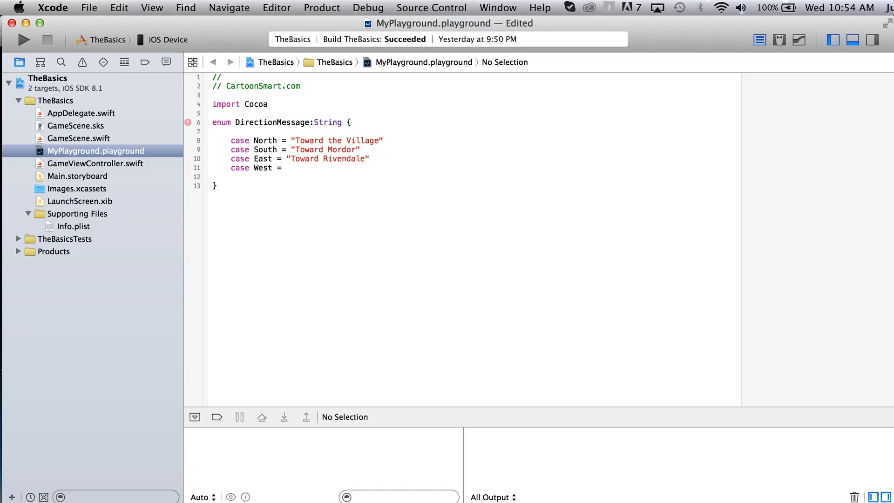
{"action": "type", "text": "\"Where\""}
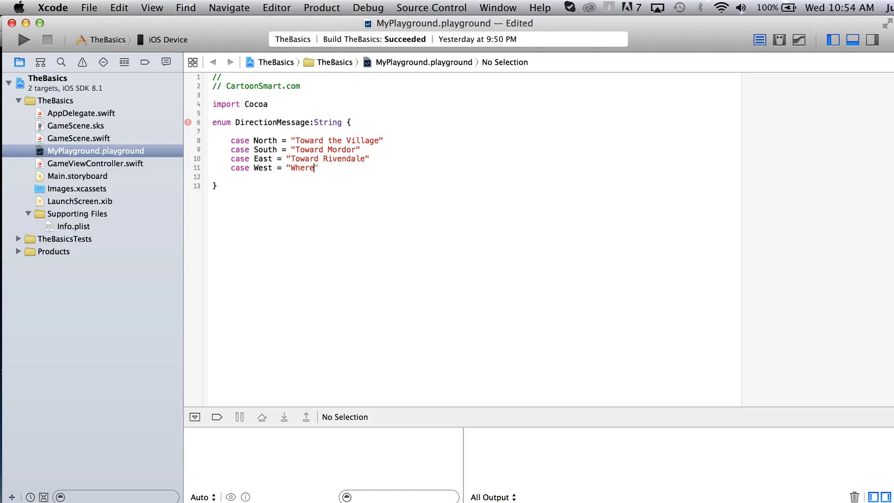
{"action": "type", "text": "those elv"}
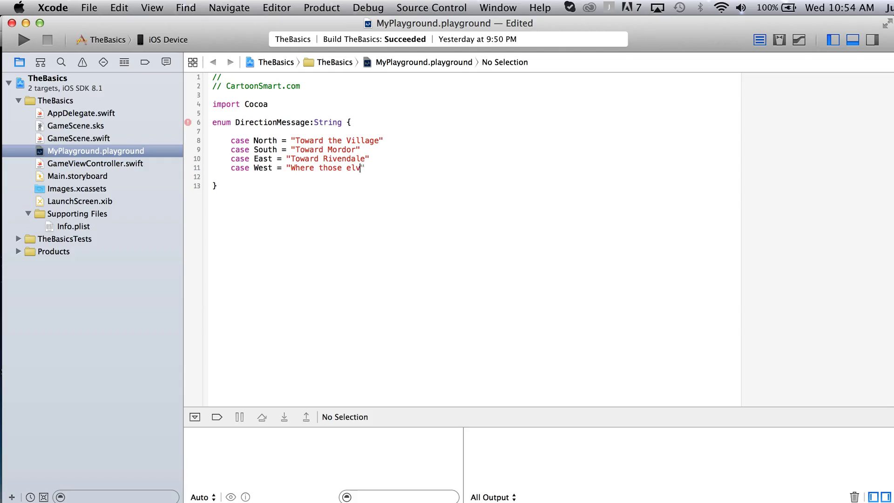
{"action": "type", "text": "es were from"}
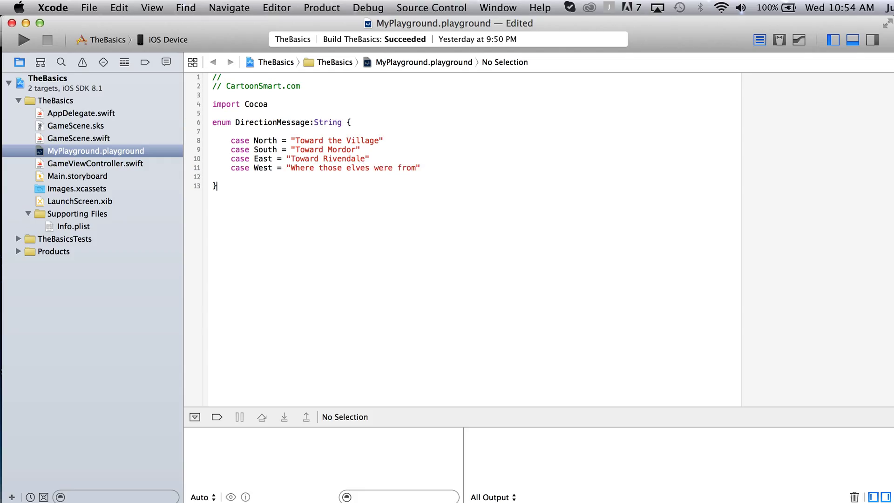
{"action": "key", "text": "return"}
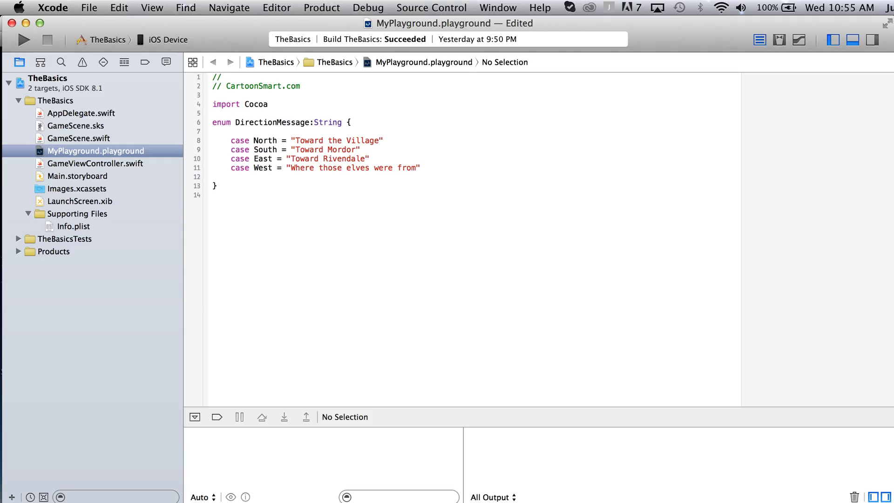
- Start 'var message:String = "You are heading " + DirectionMessage' below the enum
{"action": "type", "text": "var"}
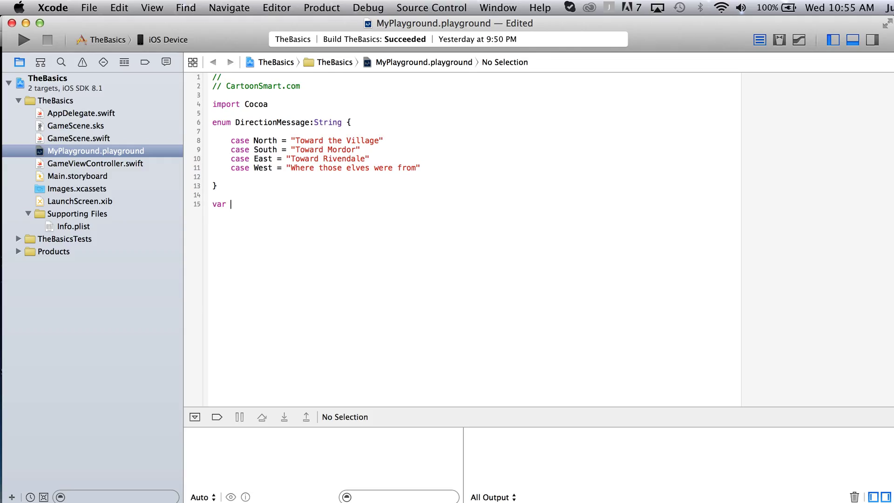
{"action": "type", "text": "mee"}
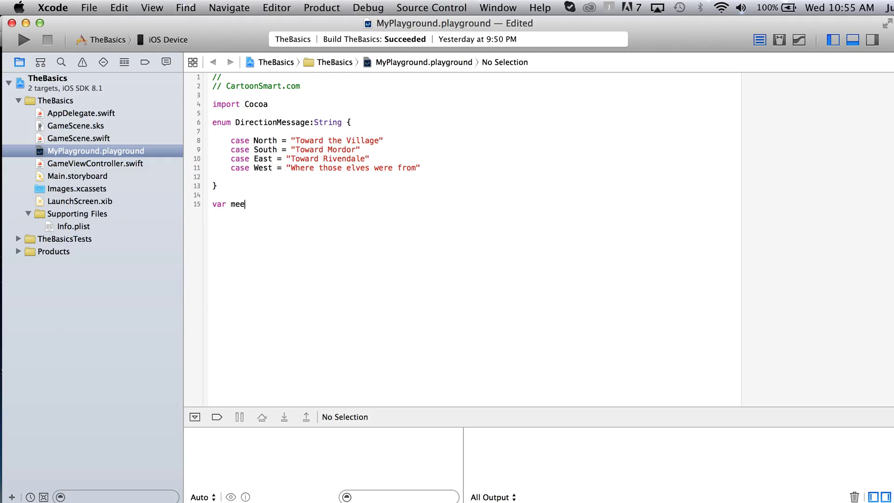
{"action": "type", "text": "ssage:String"}
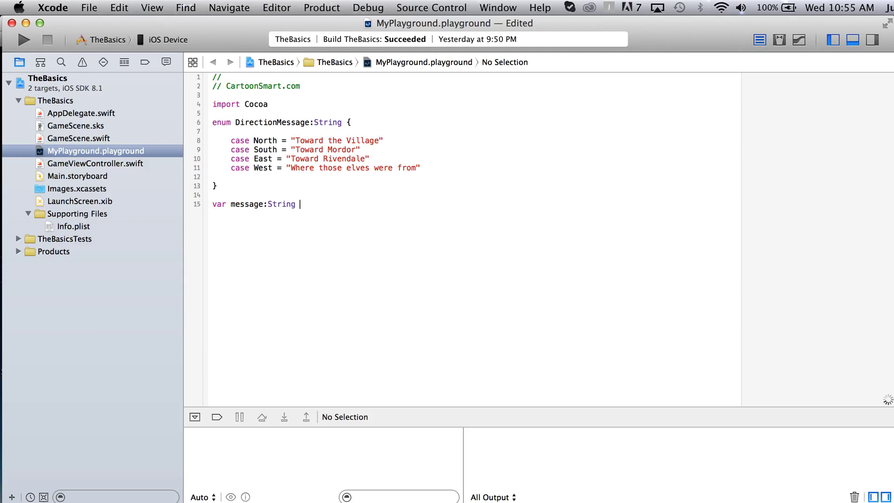
{"action": "type", "text": "="}
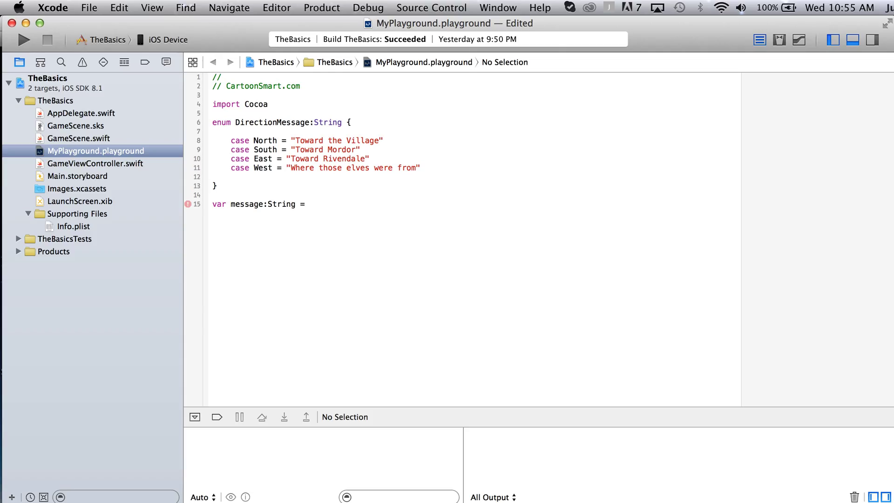
{"action": "type", "text": "\"U\""}
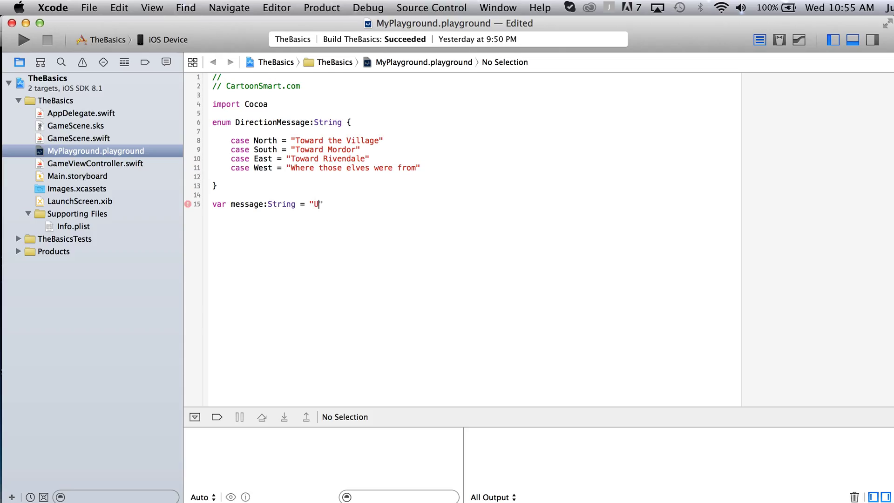
{"action": "type", "text": "ou"}
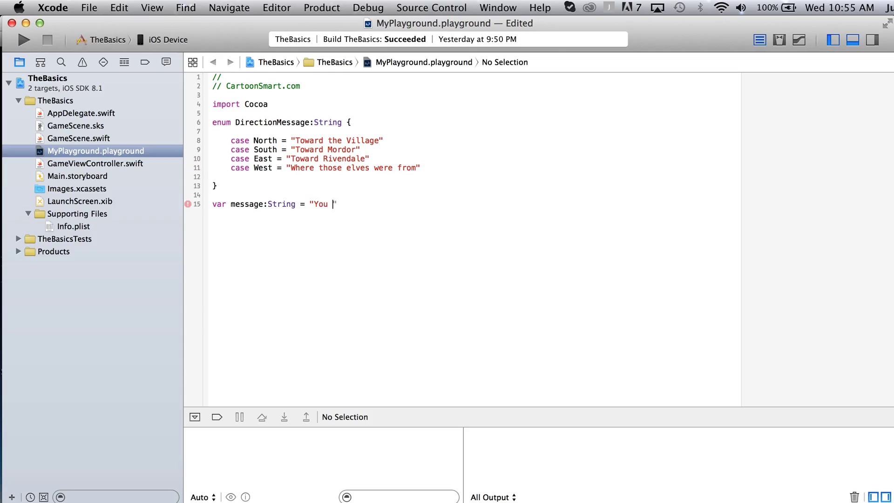
{"action": "type", "text": "are heading"}
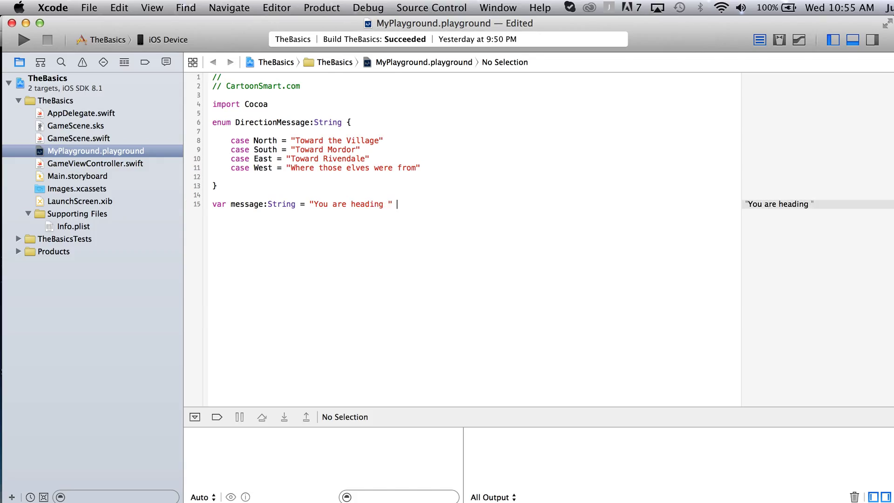
{"action": "type", "text": "+ D"}
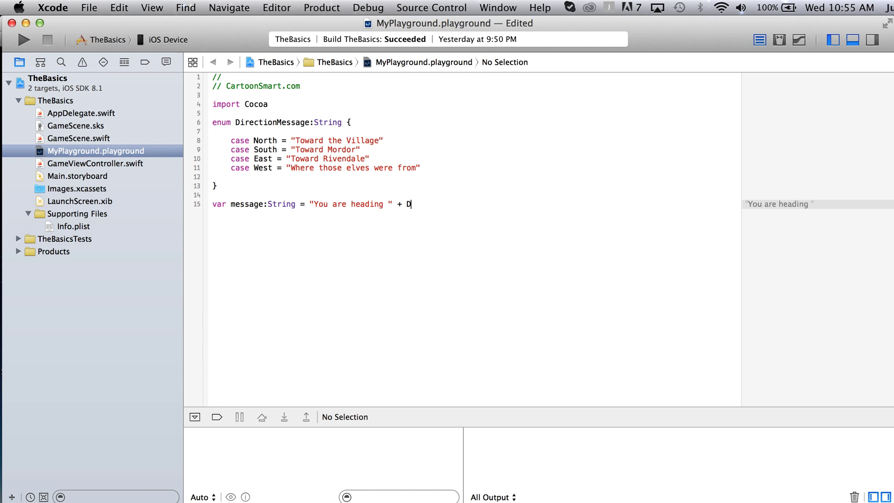
{"action": "type", "text": "icr"}
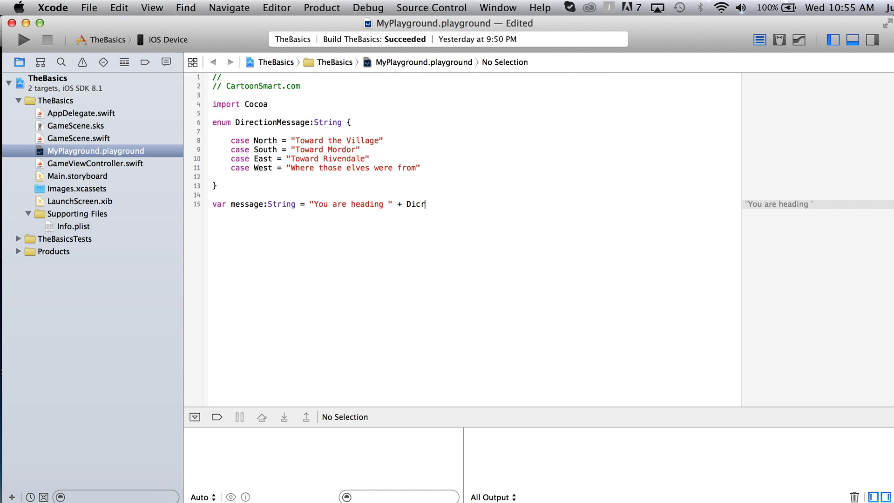
{"action": "type", "text": "DirectionMessage.South"}
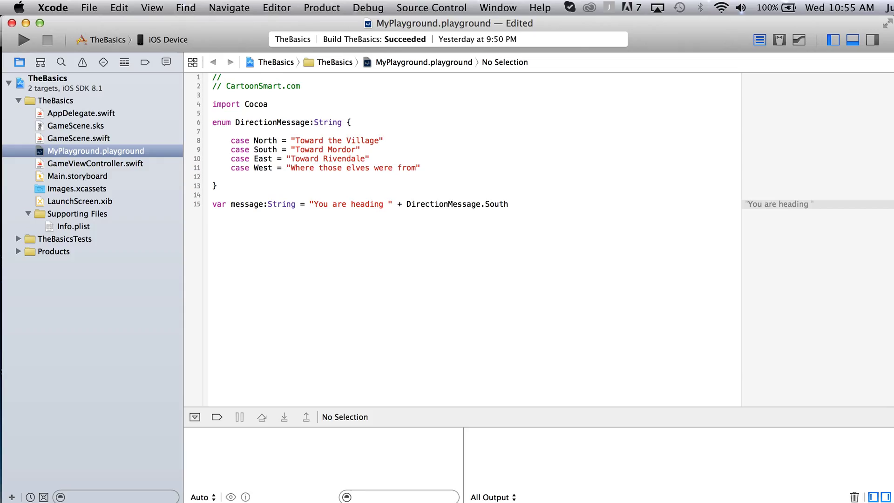
- Finish the line with .South.rawValue instead of toRaw(), giving 'You are heading Toward Mordor'
{"action": "left_click", "coordinate": [507, 204]}
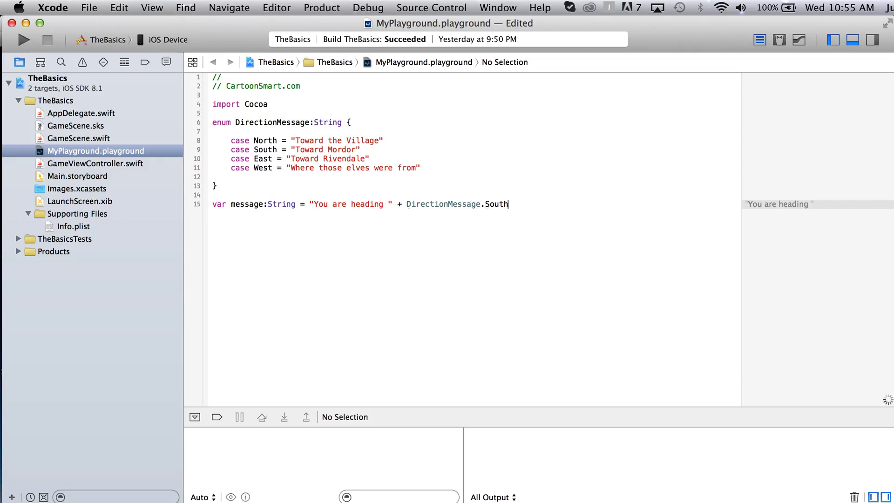
{"action": "type", "text": ".rawValue"}
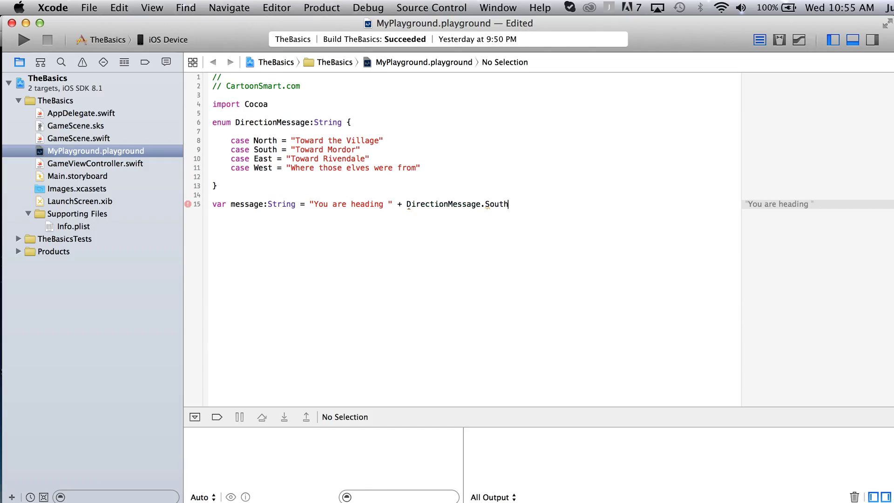
{"action": "type", "text": ".ro"}
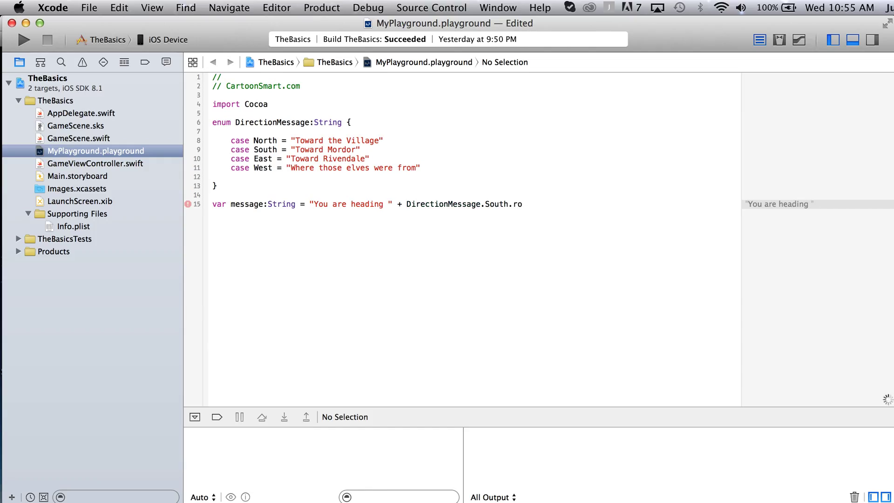
{"action": "type", "text": "o"}
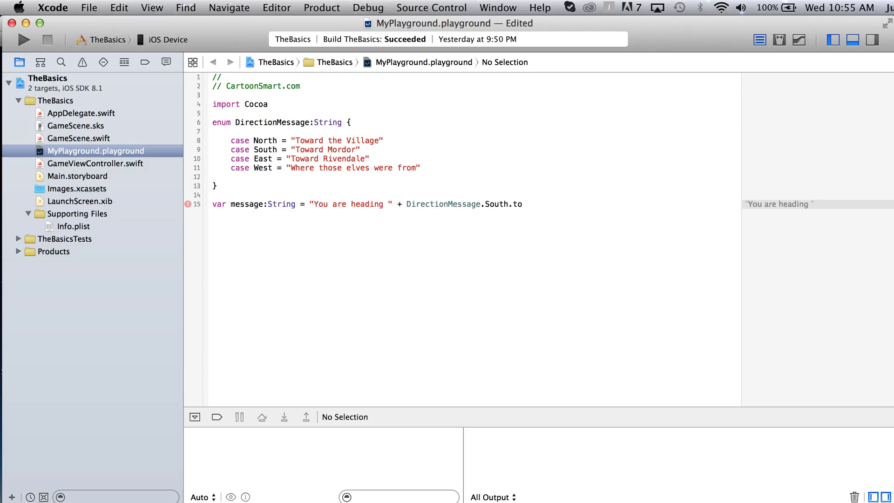
{"action": "type", "text": "Raw()"}
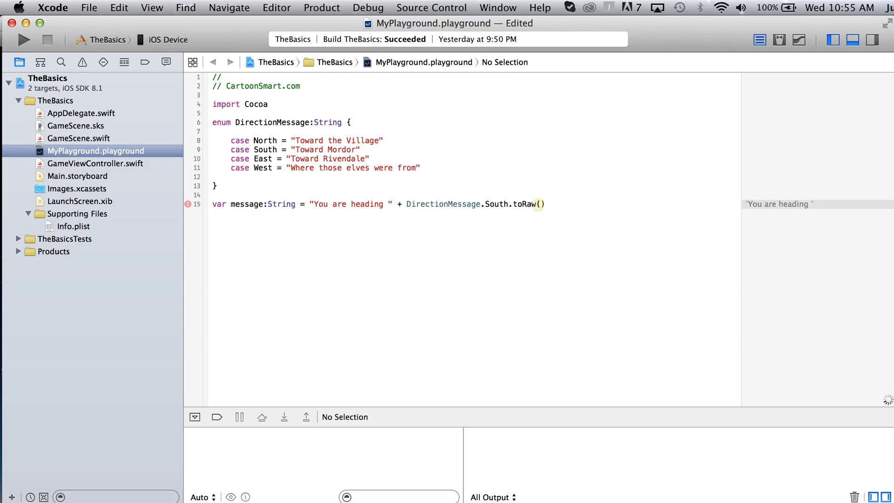
{"action": "key", "text": "Backspace"}
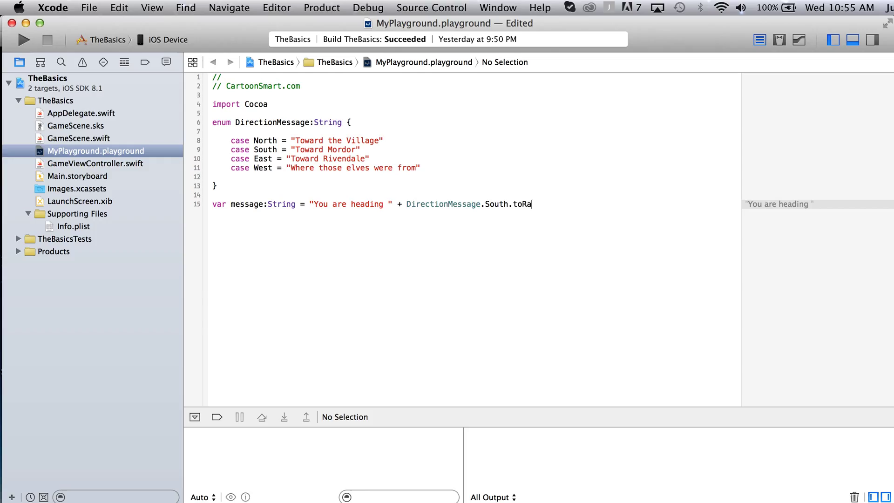
{"action": "key", "text": "Backspace"}
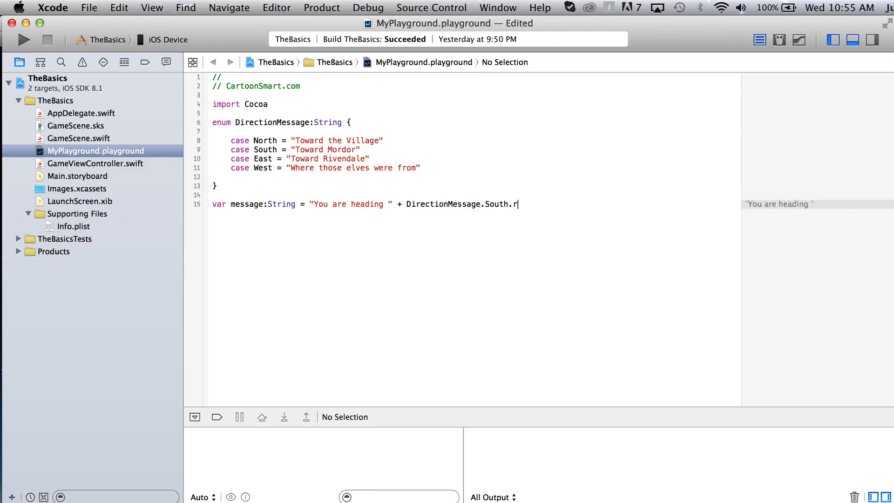
{"action": "type", "text": "awValue"}
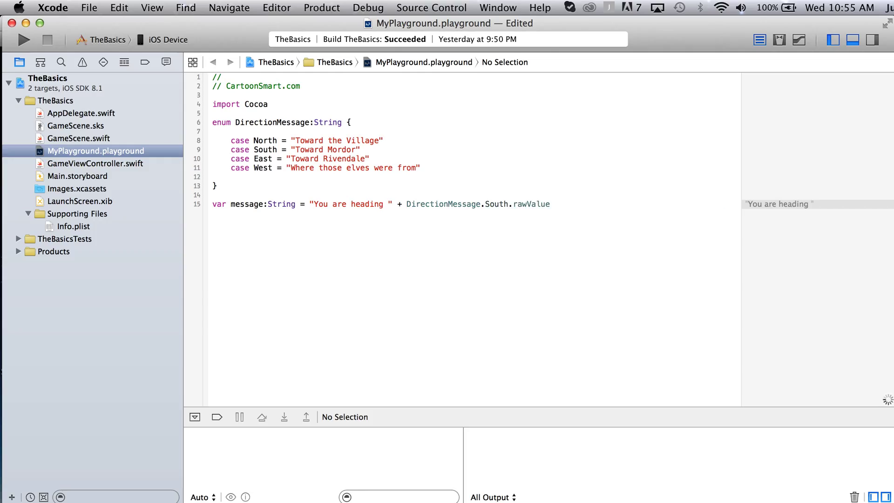
{"action": "left_click", "coordinate": [554, 204]}
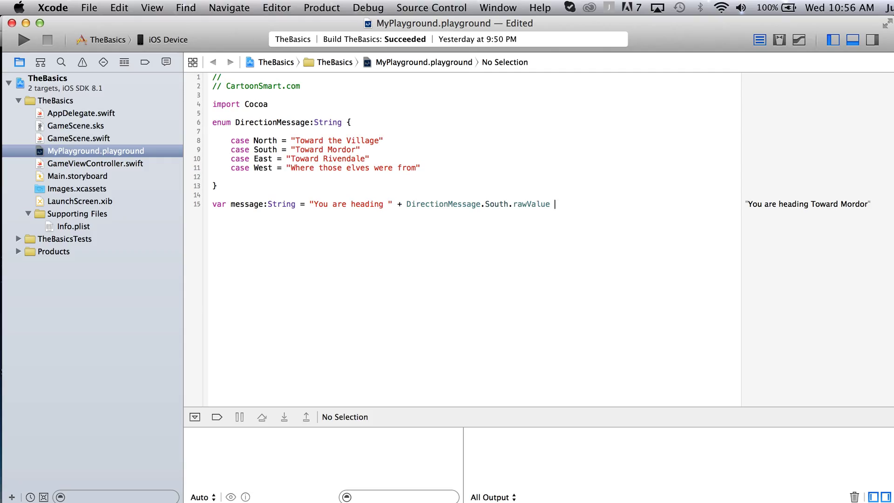
{"action": "mouse_move", "coordinate": [846, 160]}
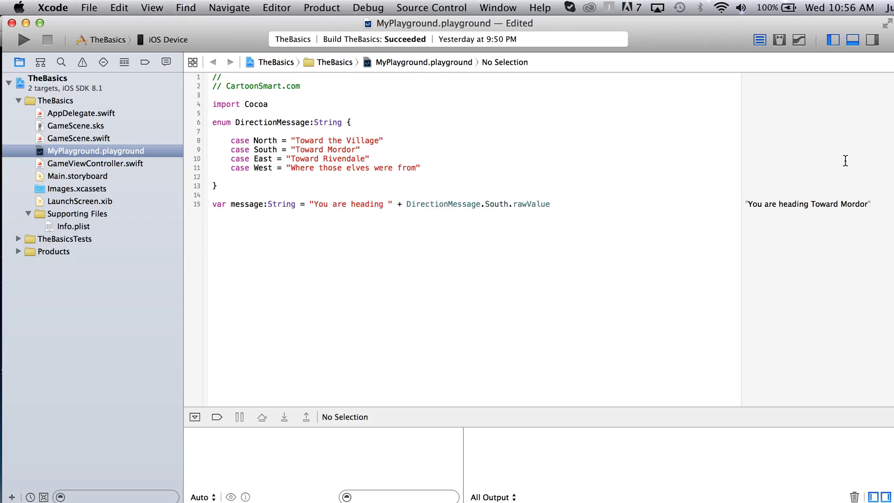
{"action": "mouse_move", "coordinate": [742, 221]}
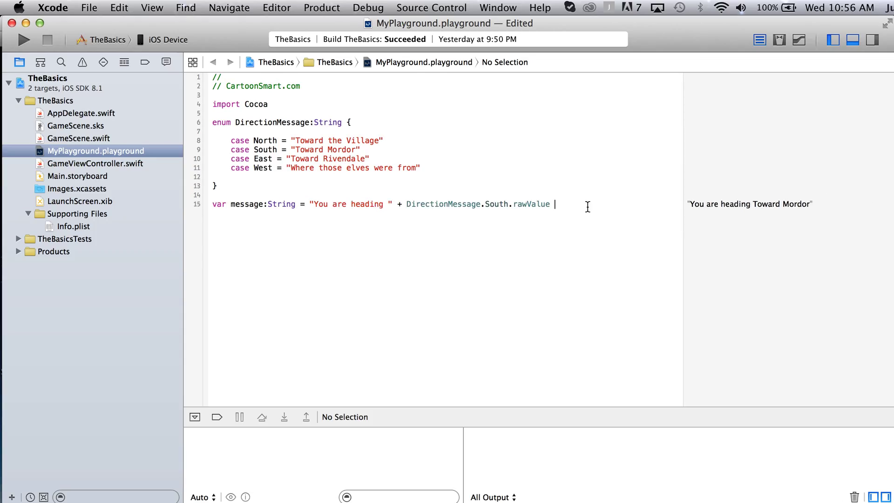
{"action": "key", "text": "Return"}
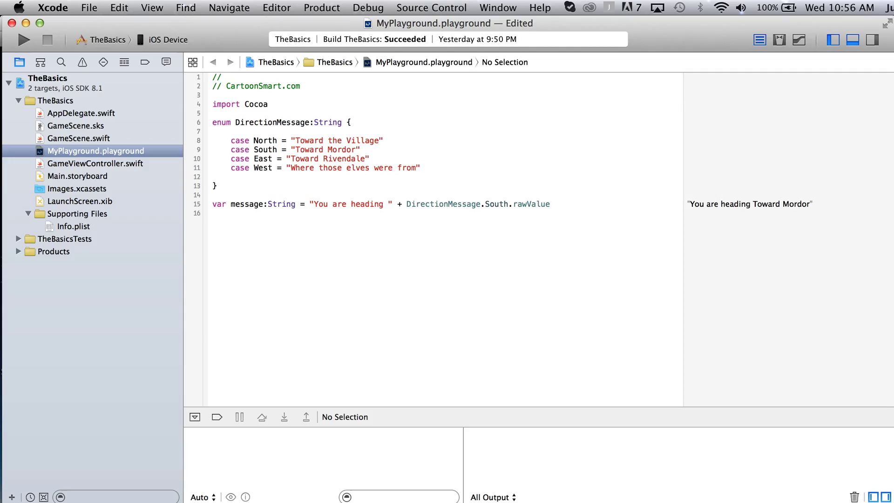
- Add the comment '// another example, with no Type' on line 17
{"action": "key", "text": "Return"}
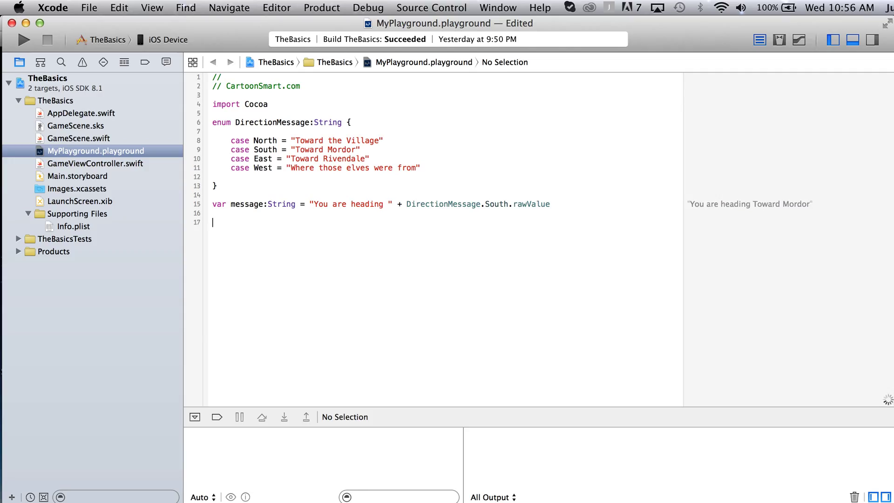
{"action": "double_click", "coordinate": [327, 122]}
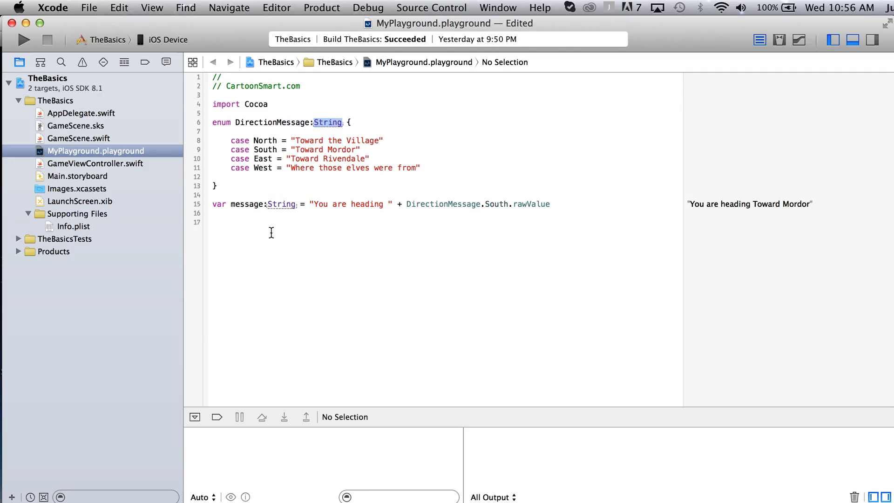
{"action": "type", "text": "//"}
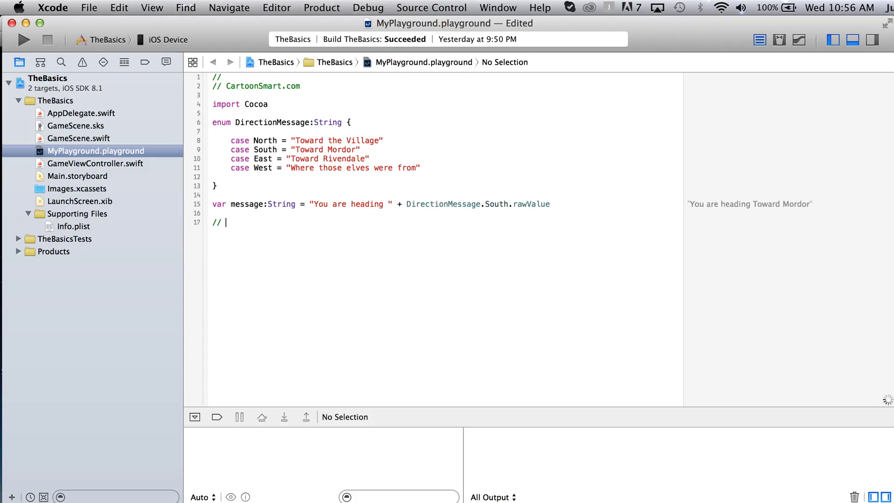
{"action": "type", "text": "another exa"}
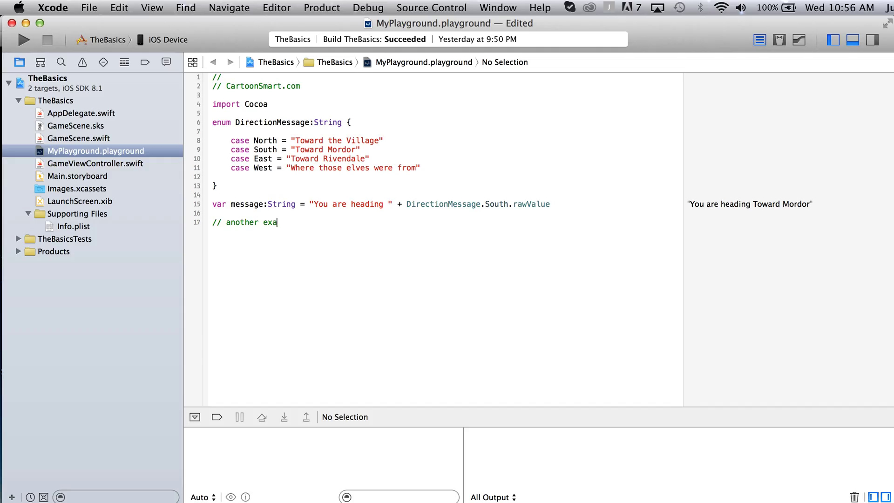
{"action": "type", "text": "mple, with no"}
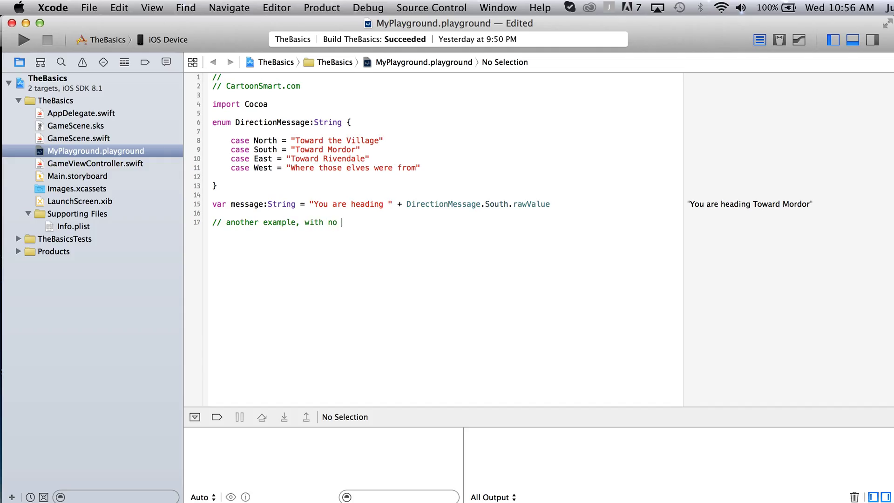
{"action": "type", "text": "Type"}
{"action": "type", "text": "enum Directio"}
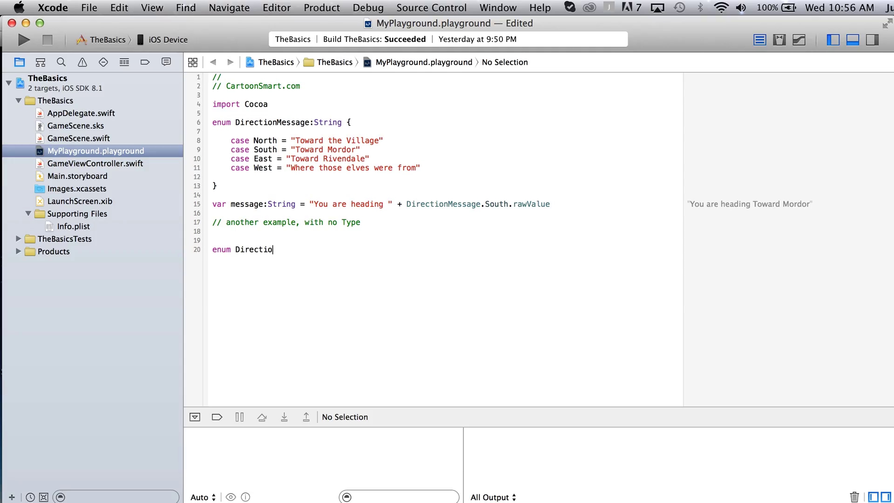
- Declare enum DirectionGroup2 with cases NorthEast, NorthWest, SouthEast, SouthWest
{"action": "type", "text": "nGroups"}
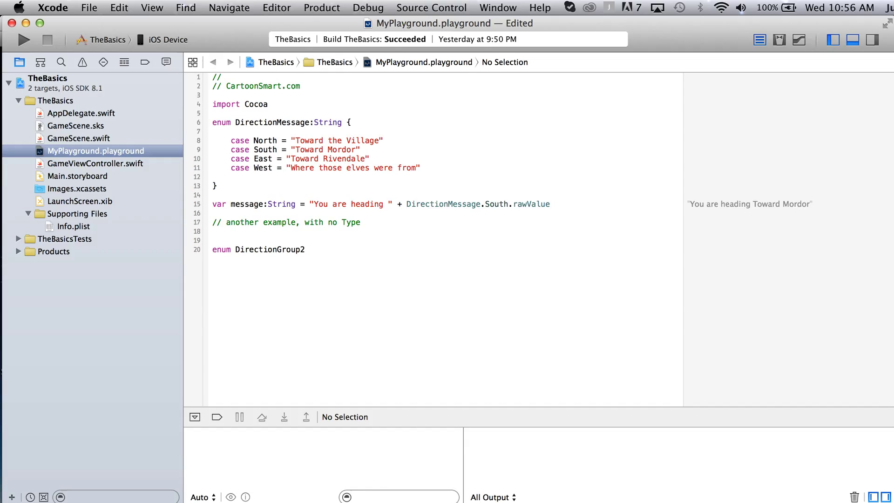
{"action": "type", "text": "{"}
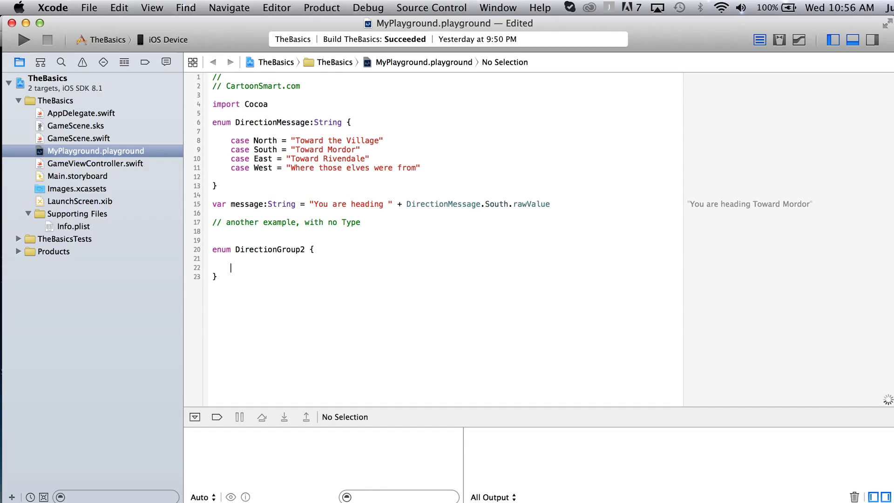
{"action": "type", "text": "case"}
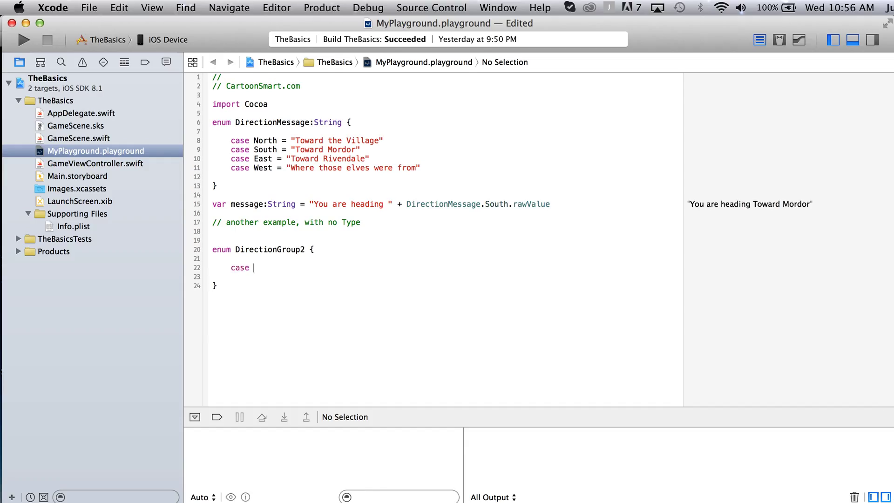
{"action": "type", "text": "NorthEast, North"}
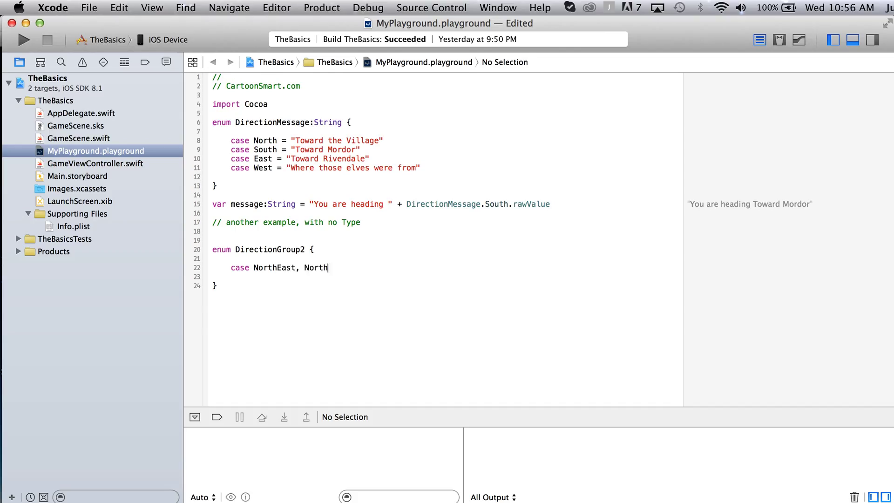
{"action": "type", "text": "West, South"}
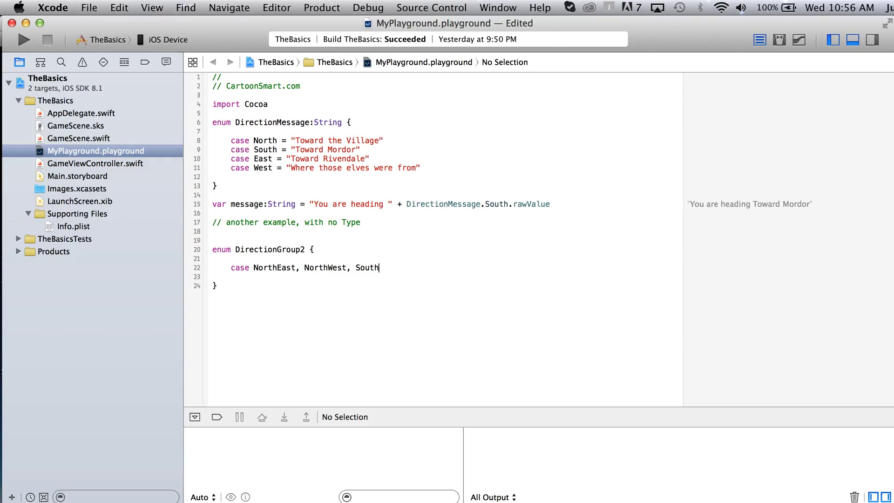
{"action": "type", "text": "East,"}
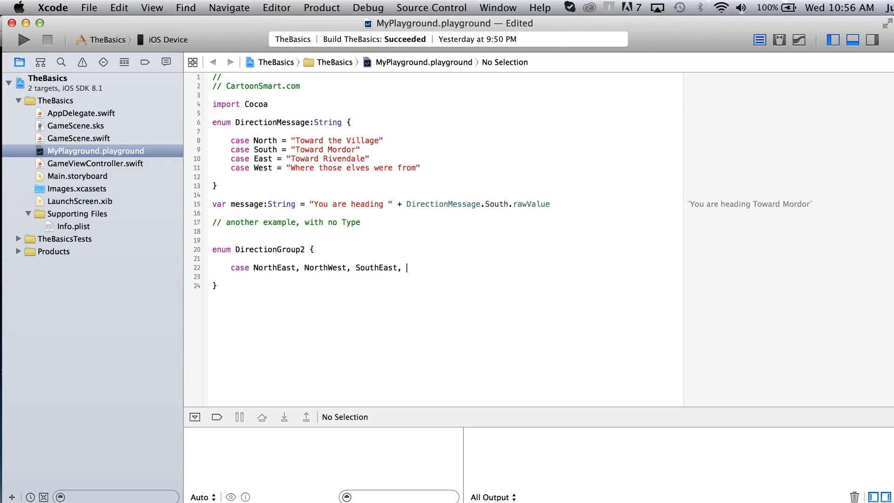
{"action": "type", "text": "SouthWe"}
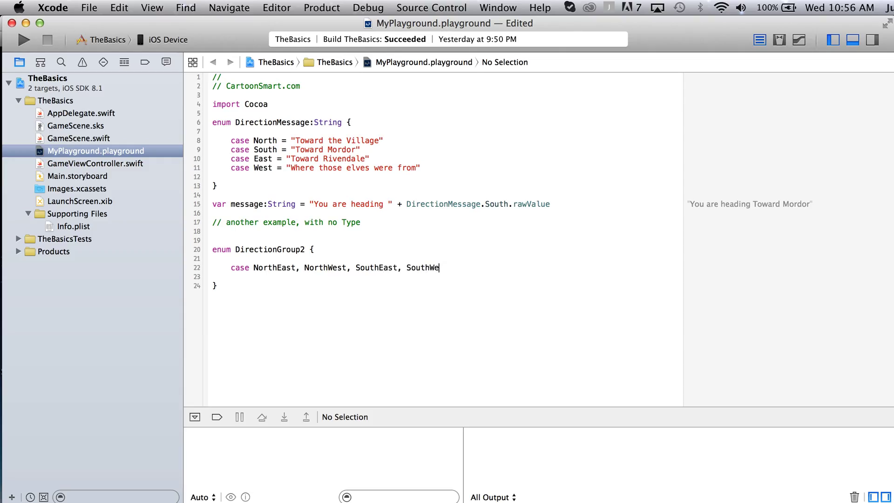
{"action": "type", "text": "st"}
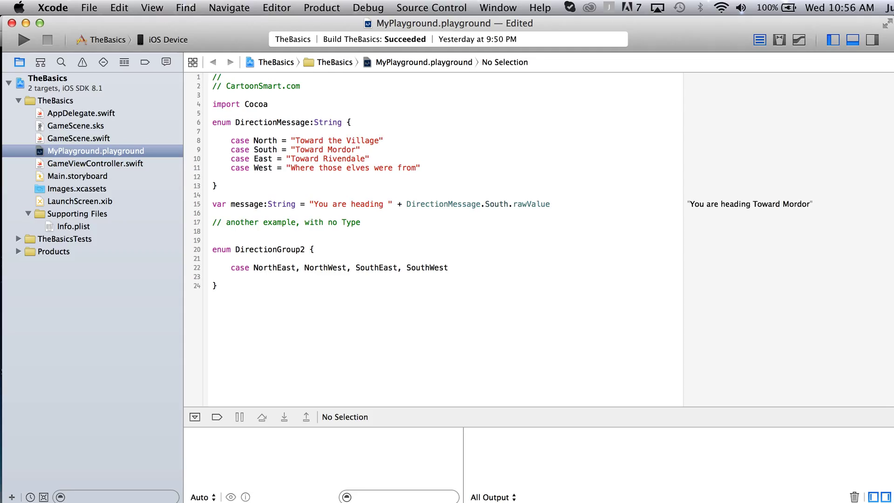
{"action": "left_click", "coordinate": [448, 268]}
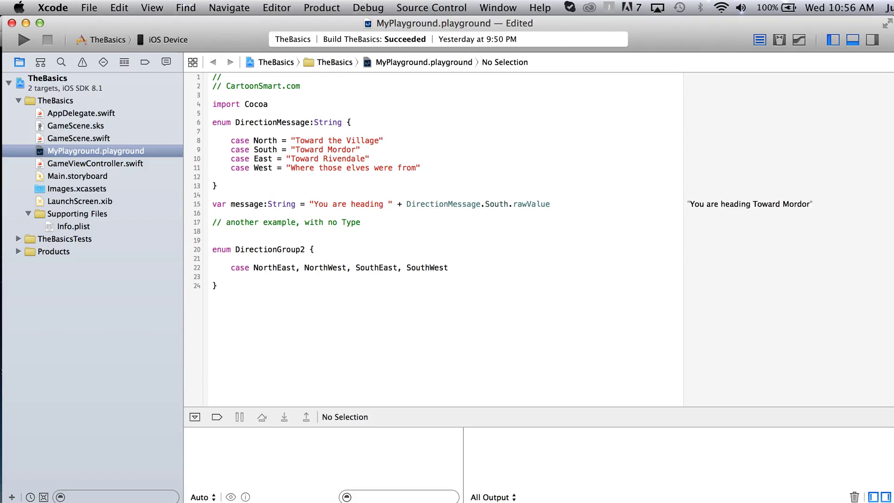
- Type 'var currentDirection = DirectionGroup2.NorthEast' on a new line after the enum
{"action": "key", "text": "return"}
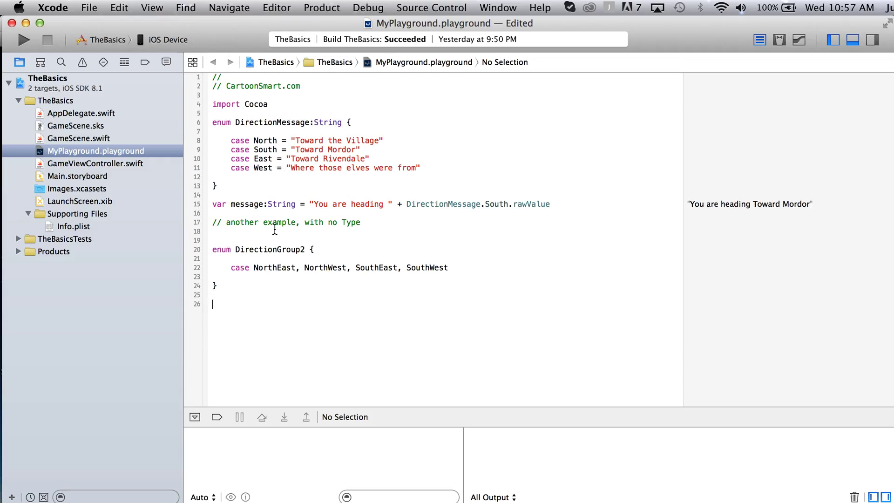
{"action": "double_click", "coordinate": [274, 268]}
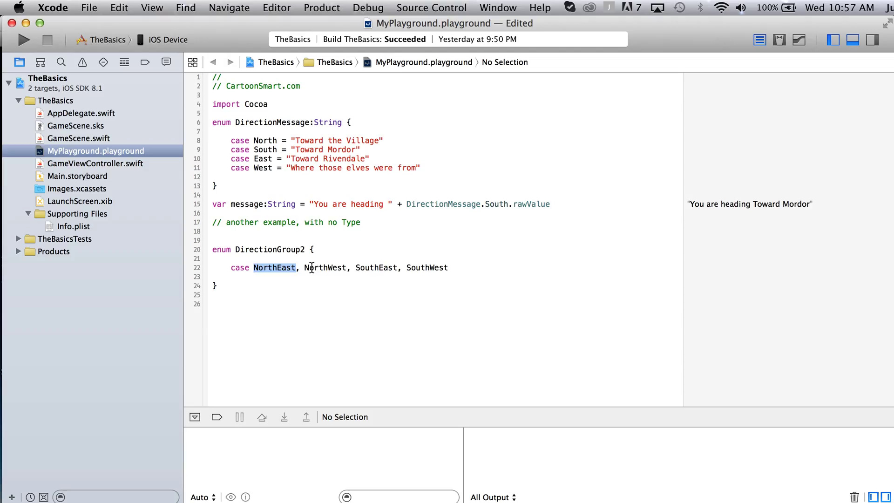
{"action": "left_click", "coordinate": [293, 295]}
{"action": "type", "text": "c"}
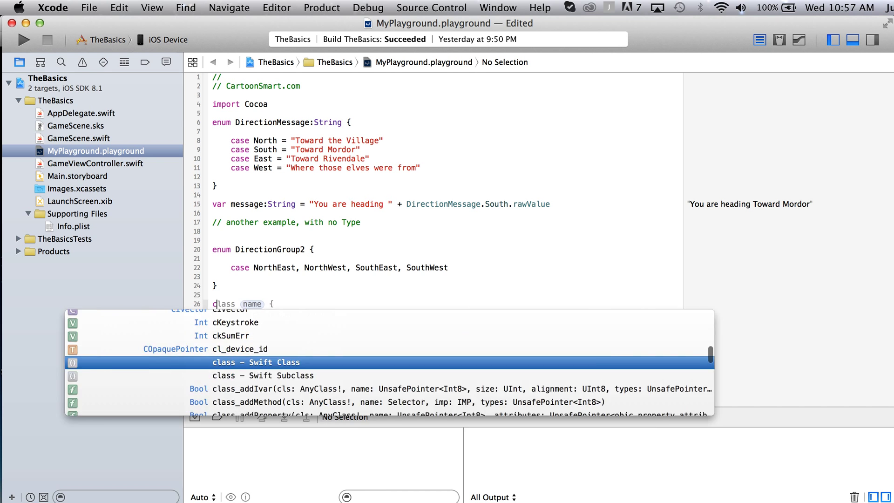
{"action": "type", "text": "var curr"}
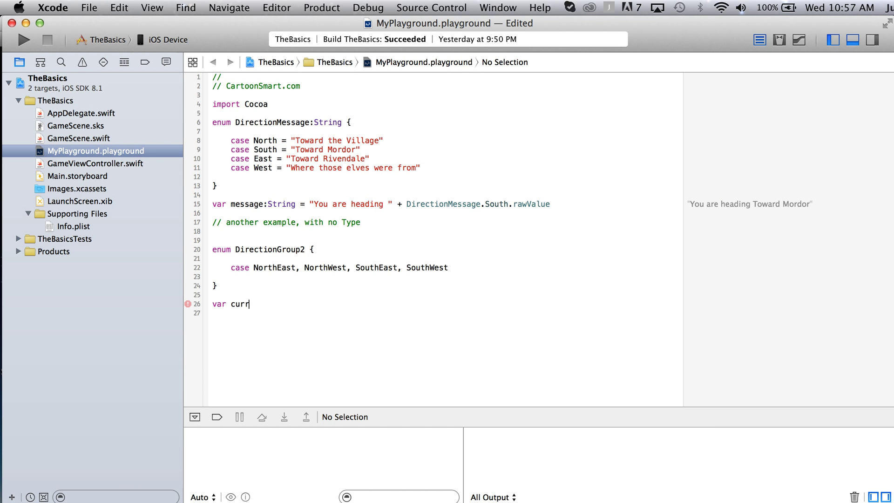
{"action": "type", "text": "entDirection = DirectionGroup2.NorthEast"}
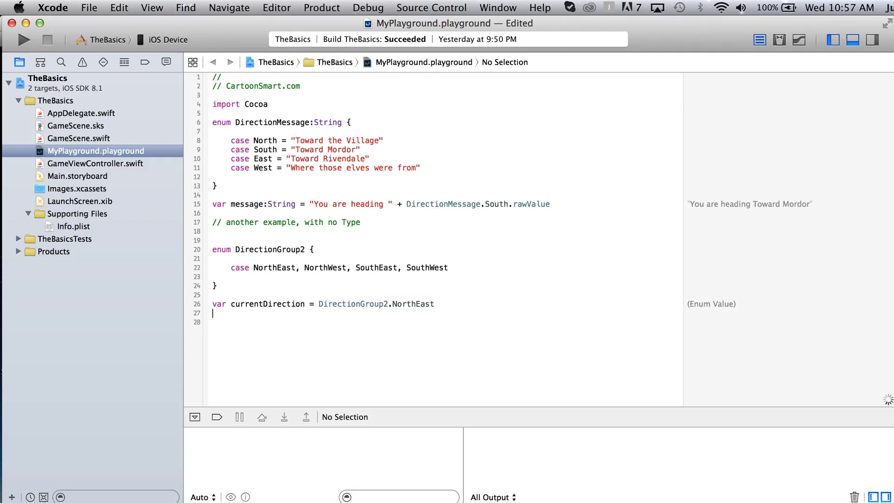
{"action": "key", "text": "Return"}
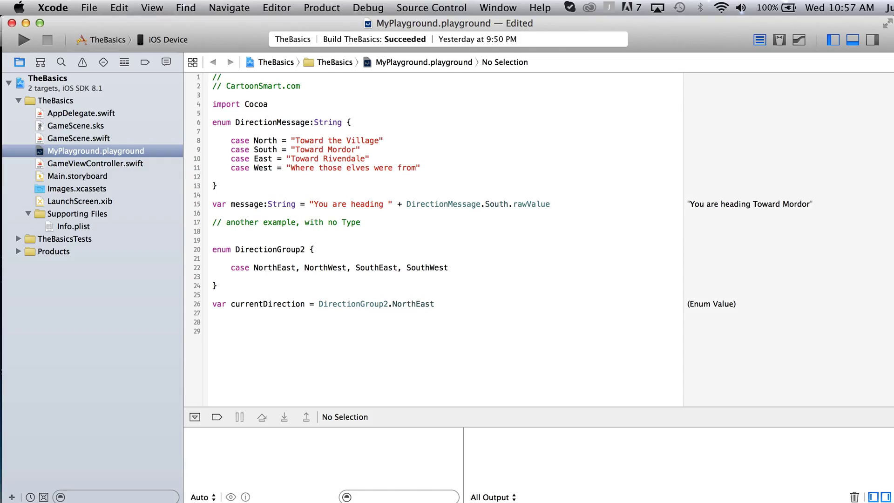
{"action": "left_click", "coordinate": [214, 322]}
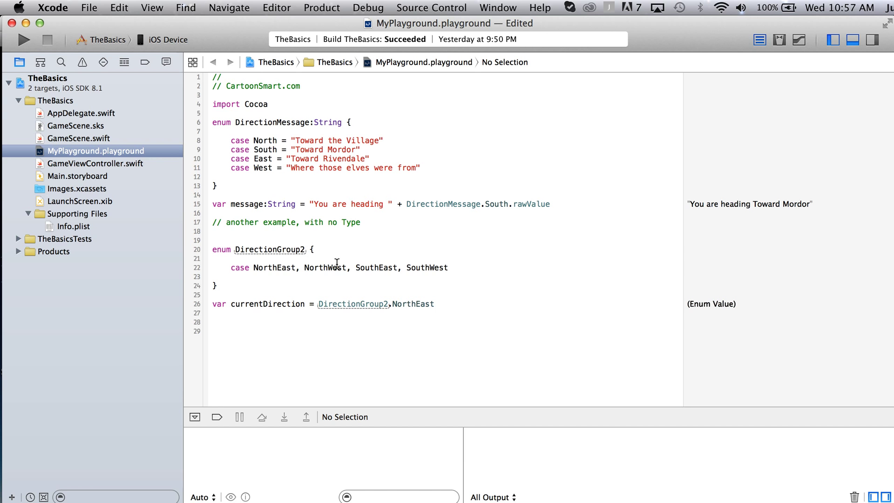
- Give DirectionGroup2 Int raw values starting NorthEast = 100, and read NorthWest's rawValue (101)
{"action": "type", "text": ":int"}
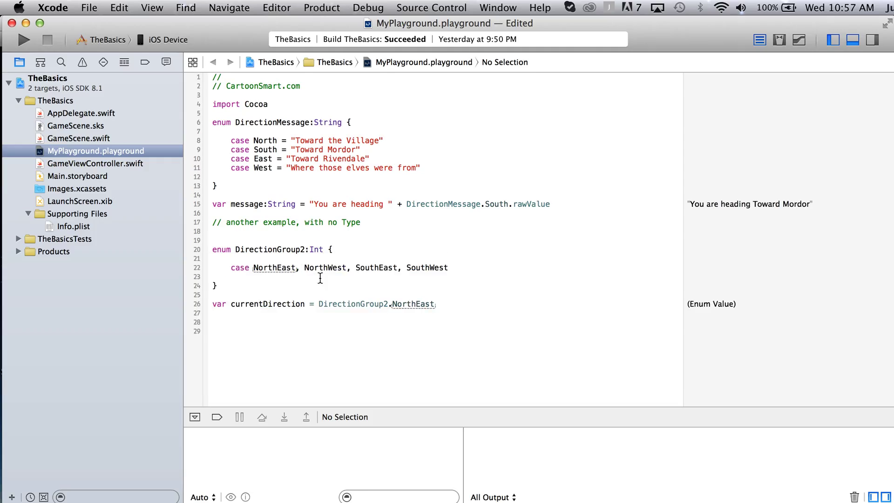
{"action": "mouse_move", "coordinate": [327, 267]}
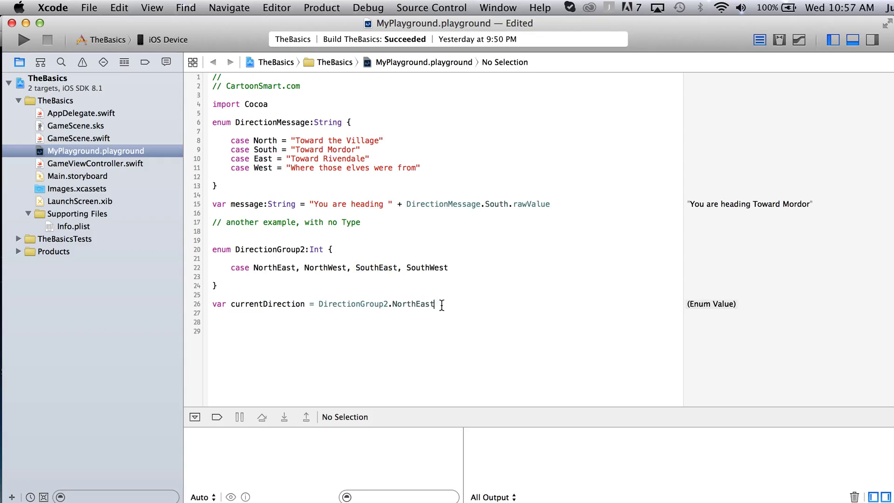
{"action": "type", "text": ".rawValue"}
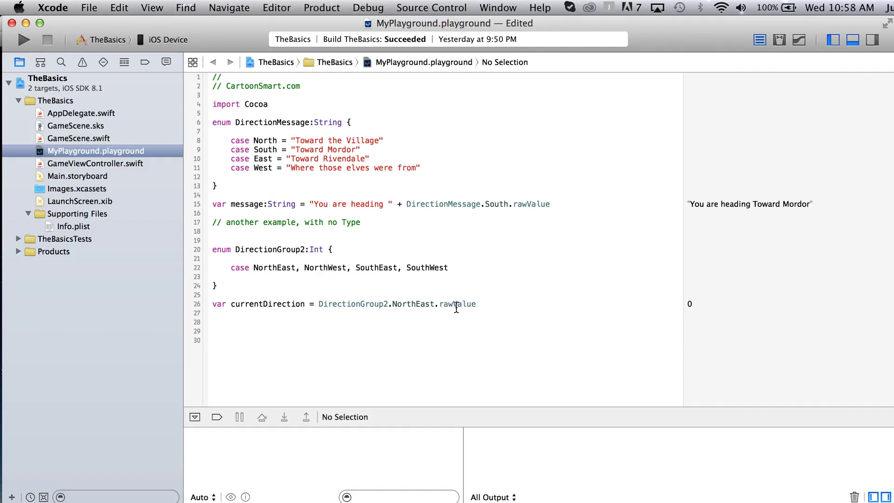
{"action": "double_click", "coordinate": [457, 304]}
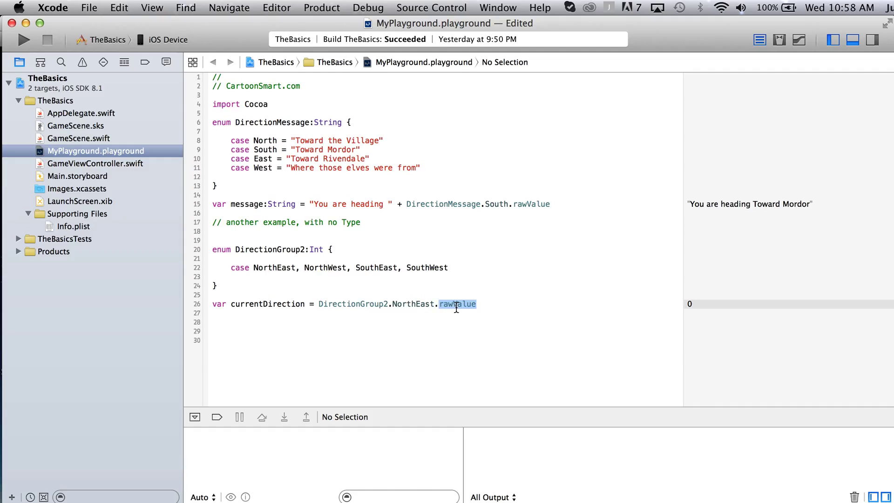
{"action": "left_click", "coordinate": [296, 268]}
{"action": "type", "text": " = "}
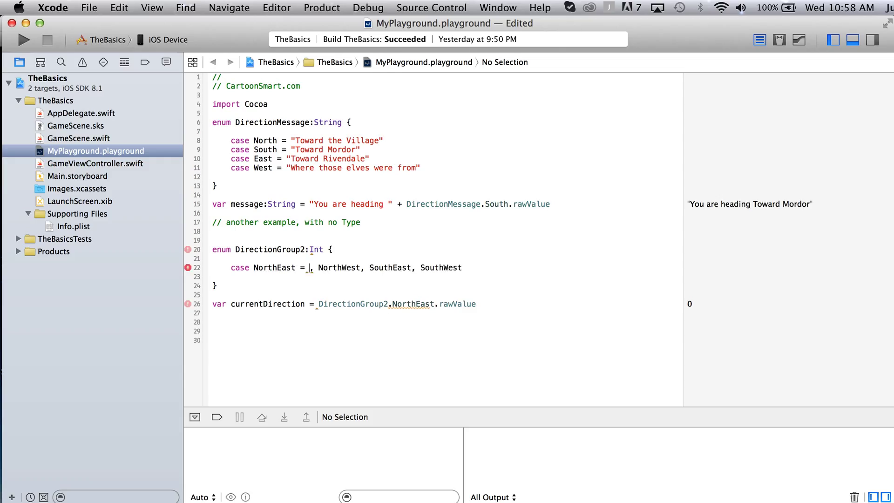
{"action": "type", "text": "100"}
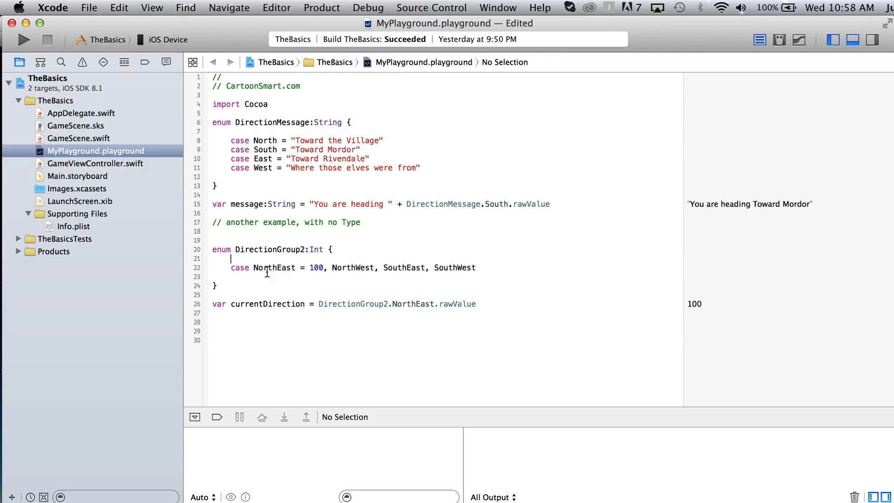
{"action": "double_click", "coordinate": [316, 268]}
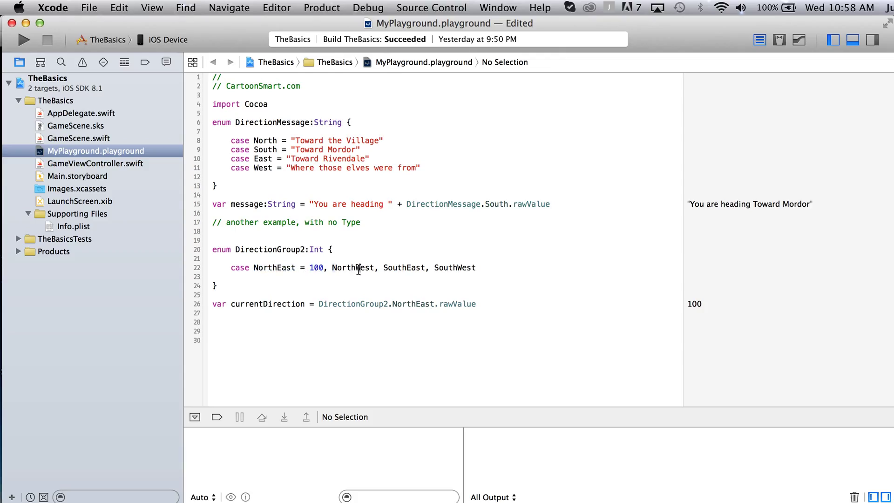
{"action": "double_click", "coordinate": [354, 267]}
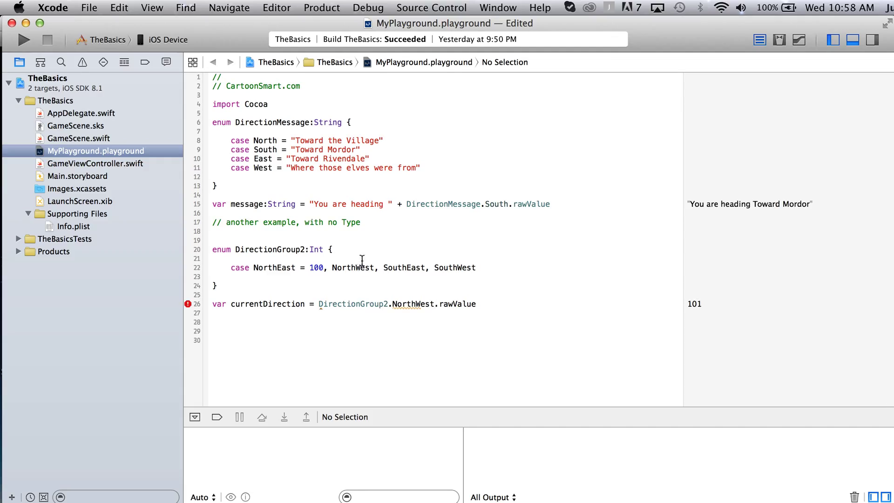
{"action": "double_click", "coordinate": [404, 268]}
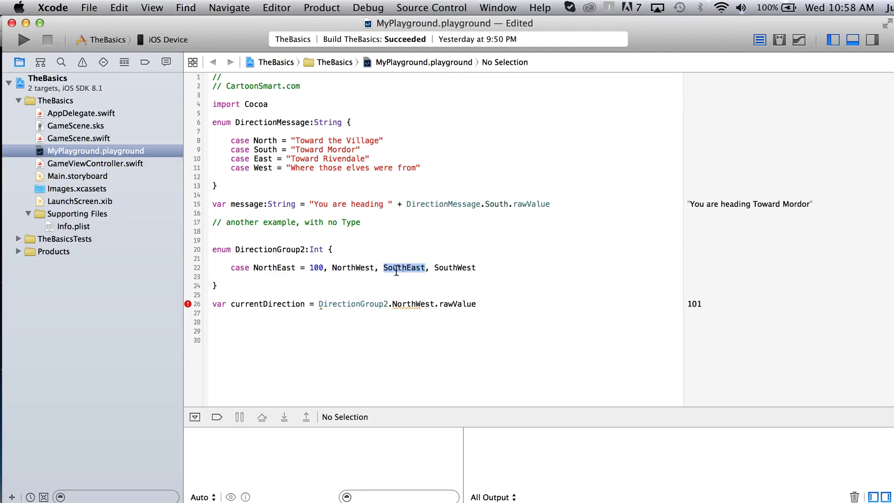
{"action": "mouse_move", "coordinate": [453, 294]}
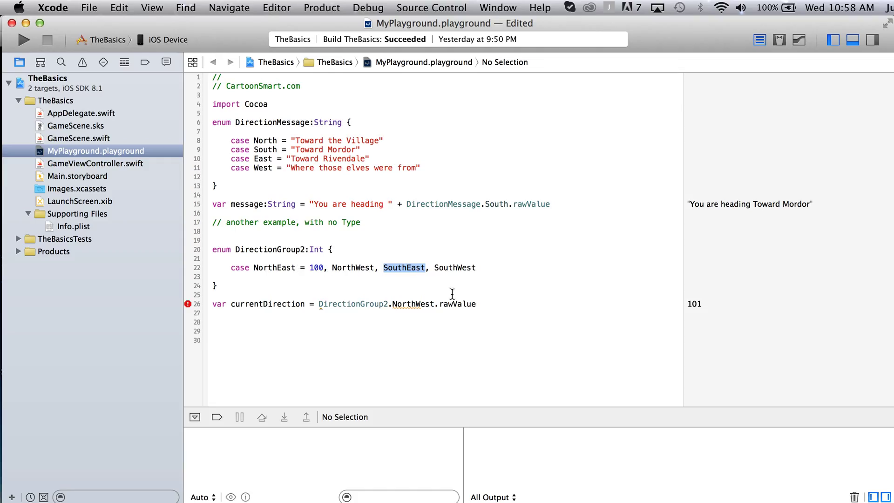
{"action": "double_click", "coordinate": [316, 249]}
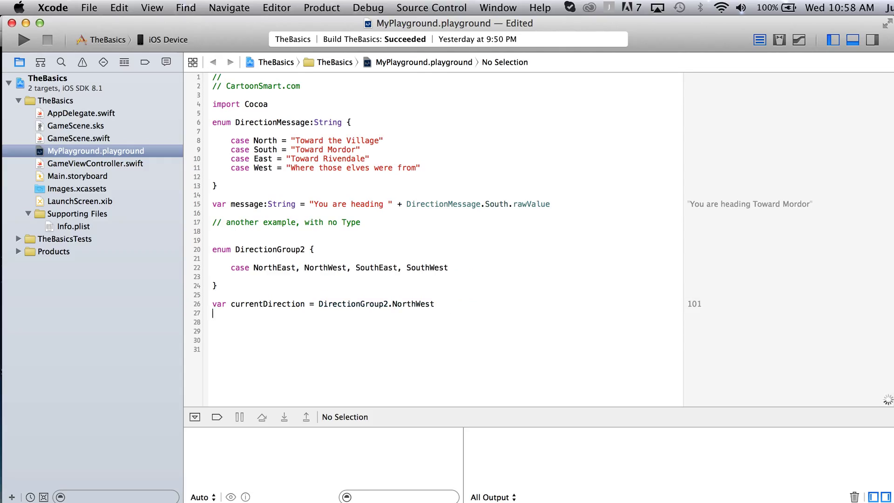
- Remove ':Int', '= 100' and '.rawValue', then start a line below currentDirection
{"action": "key", "text": "return"}
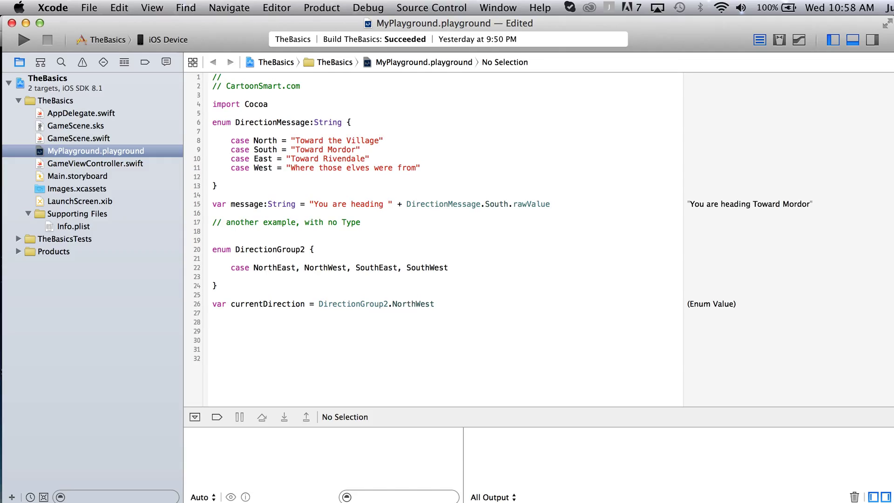
{"action": "left_click", "coordinate": [214, 322]}
{"action": "type", "text": "if (currentDirection "}
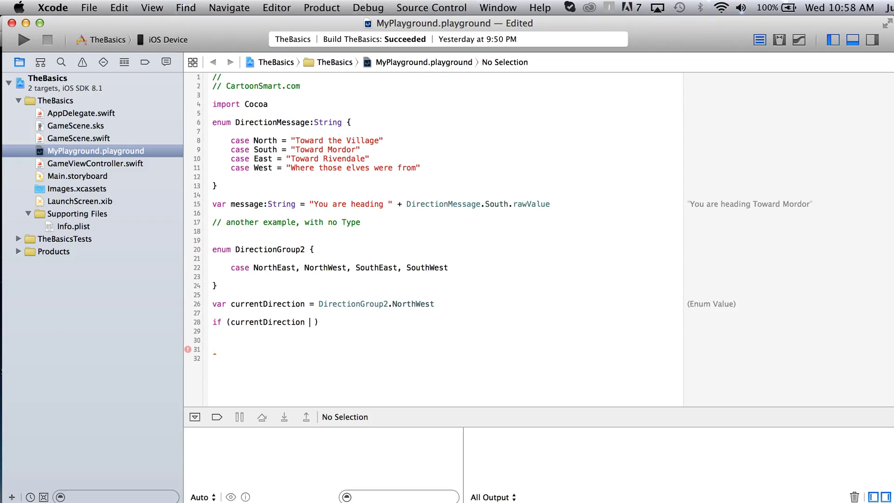
- Write 'if (currentDirection == .NorthEast) { }' plus else if branches testing .NorthWest
{"action": "type", "text": "=="}
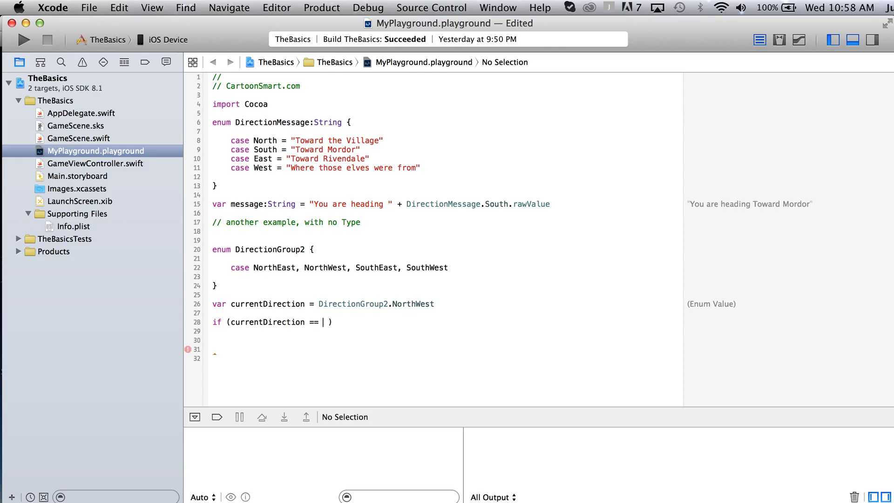
{"action": "type", "text": ".N"}
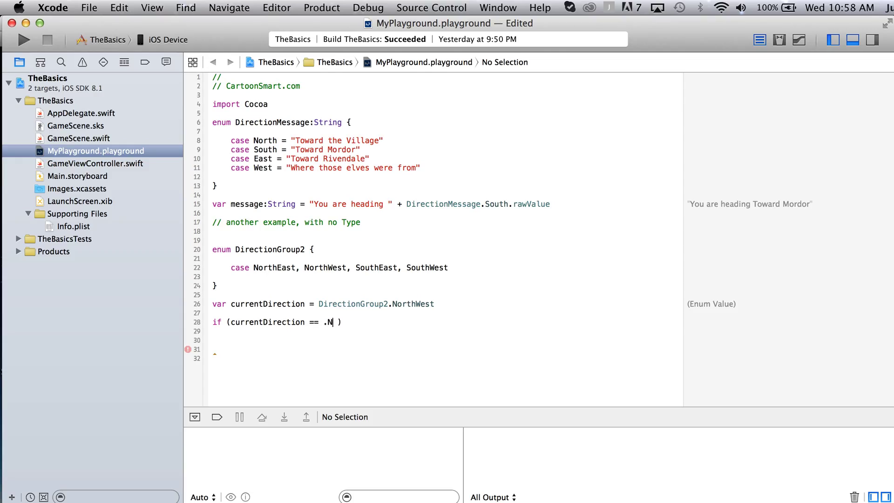
{"action": "type", "text": "orthEast"}
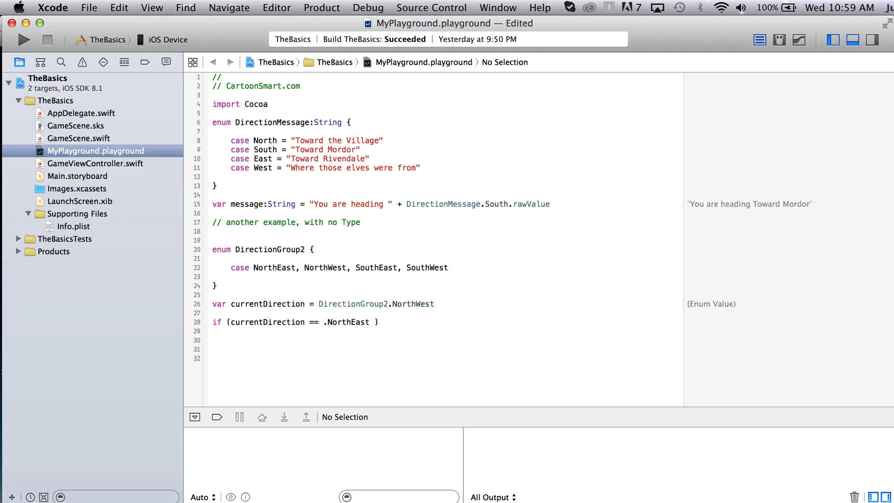
{"action": "left_click", "coordinate": [380, 322]}
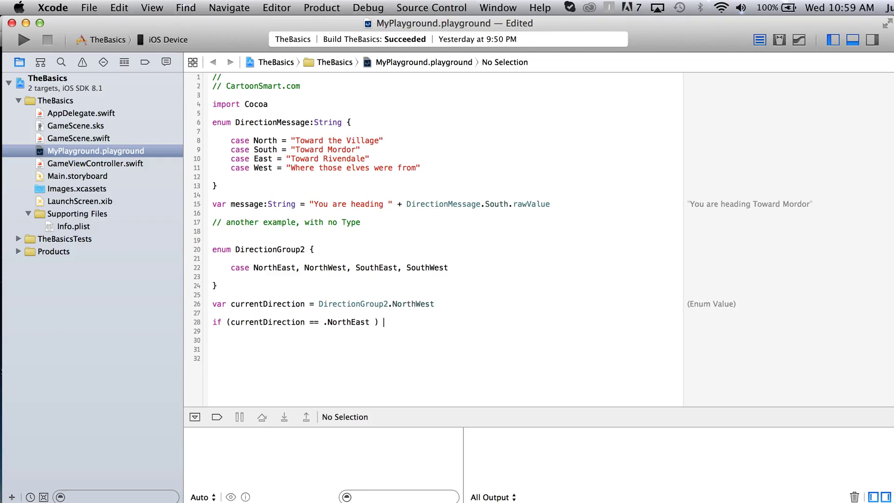
{"action": "type", "text": "{"}
{"action": "left_click", "coordinate": [446, 358]}
{"action": "type", "text": "} else if (currentDirection == .NorthEast ) {"}
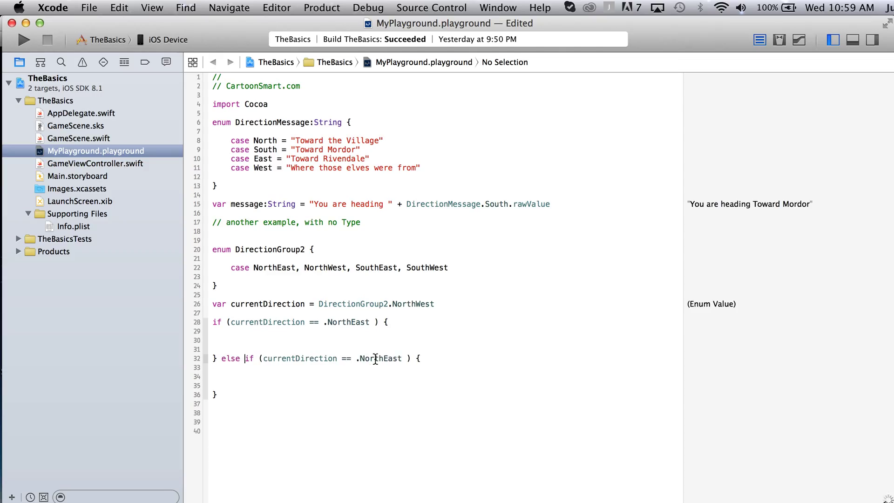
{"action": "double_click", "coordinate": [391, 358]}
{"action": "type", "text": "We"}
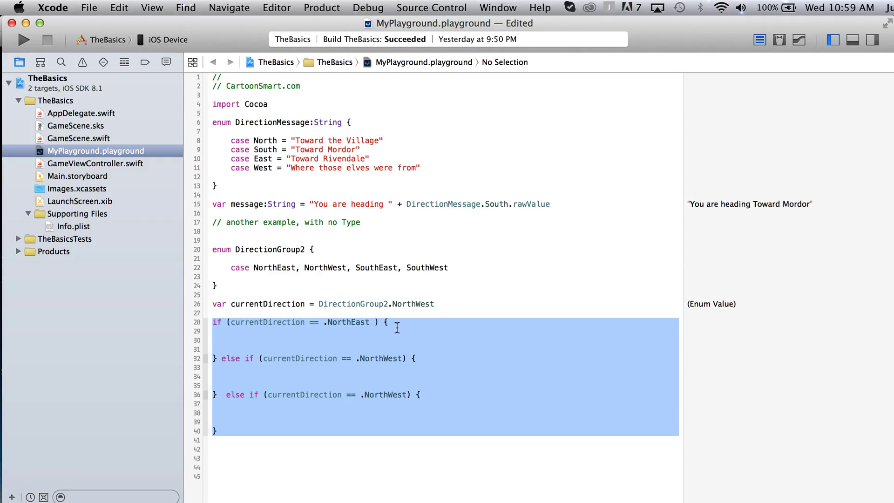
- Replace the if chain with 'switch (currentDirection) {' and a 'case .NorthEast:' line
{"action": "type", "text": "swith"}
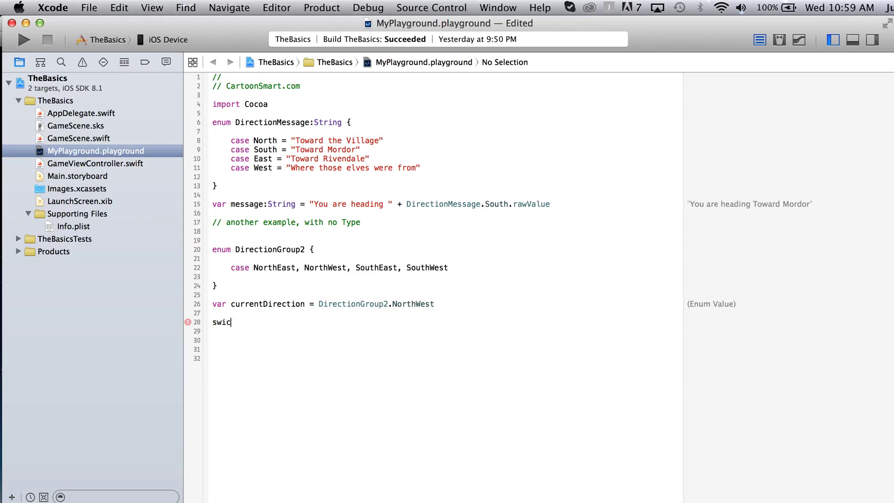
{"action": "type", "text": "tch ("}
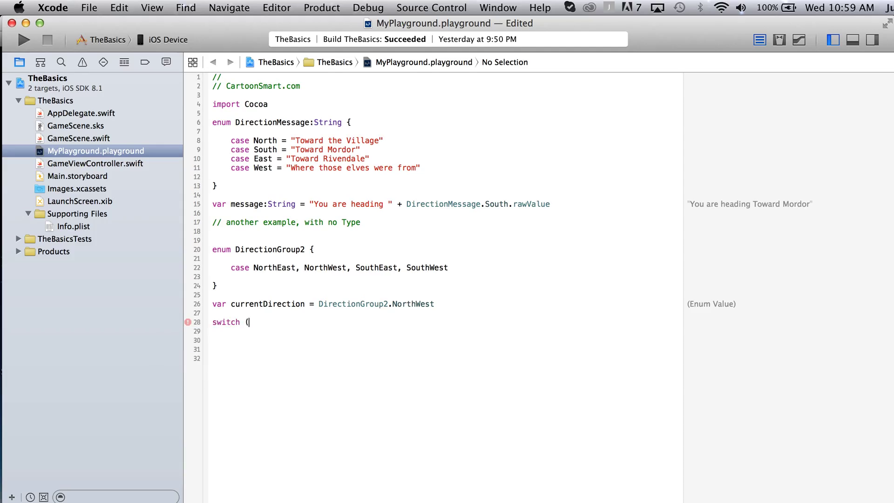
{"action": "type", "text": "currentDirection)"}
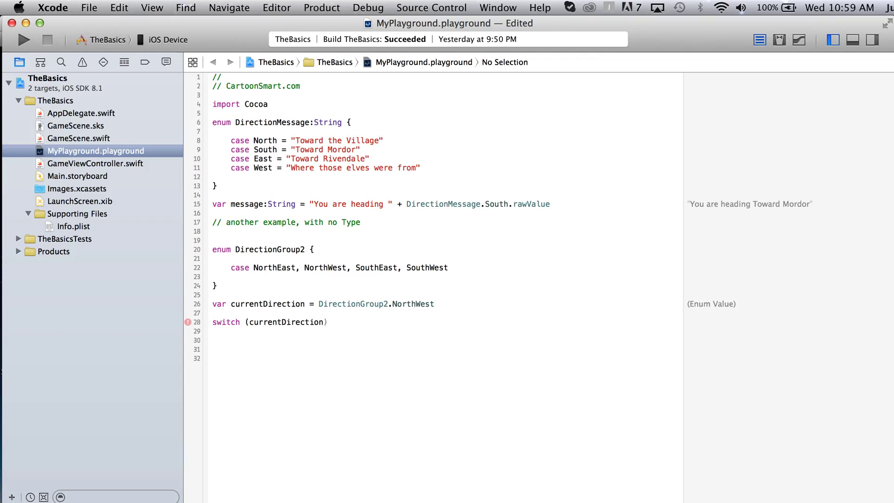
{"action": "left_click", "coordinate": [332, 322]}
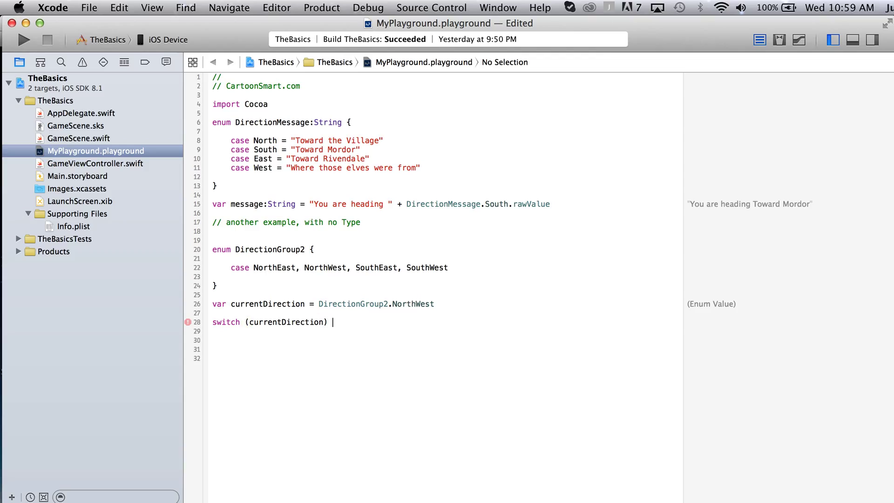
{"action": "type", "text": "{"}
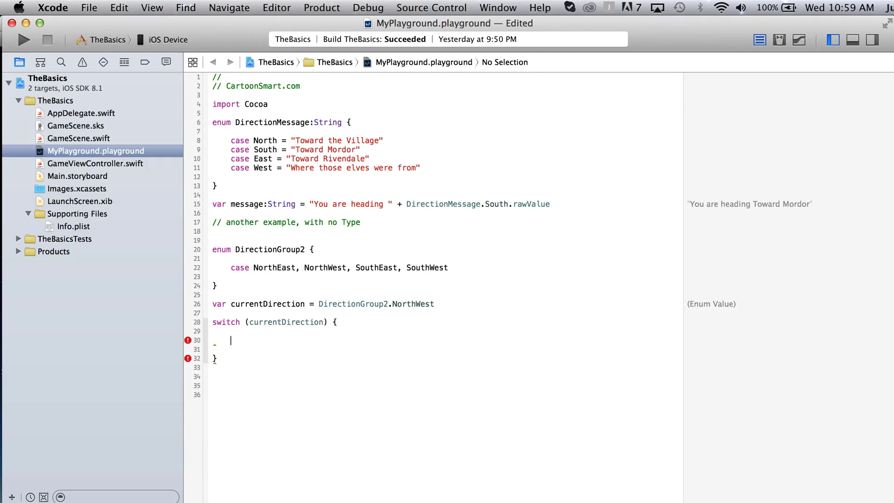
{"action": "type", "text": "ca"}
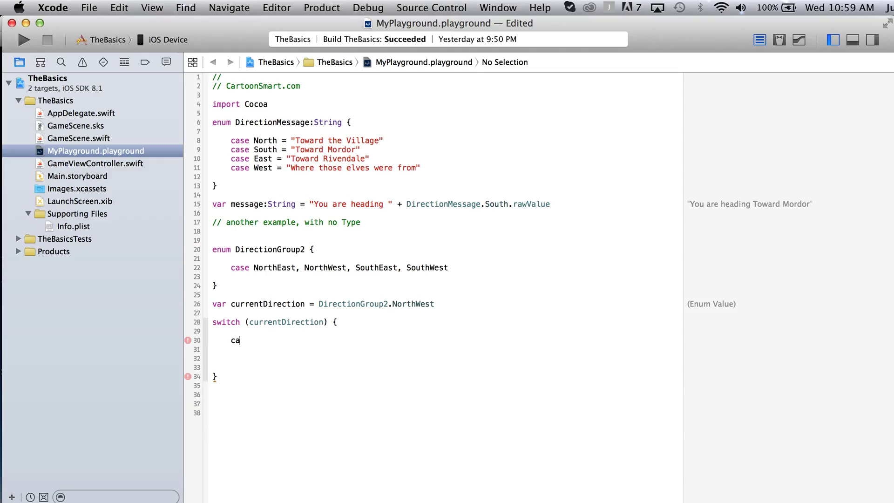
{"action": "type", "text": "se"}
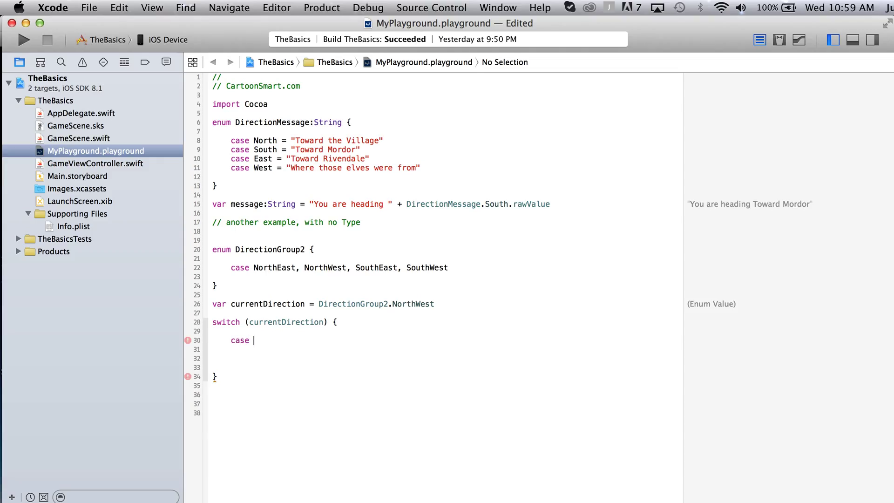
{"action": "type", "text": "."}
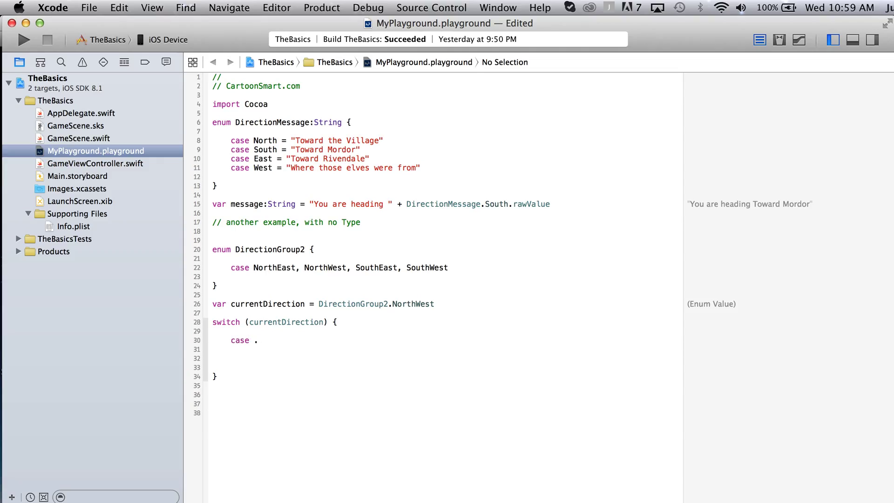
{"action": "type", "text": "Dir"}
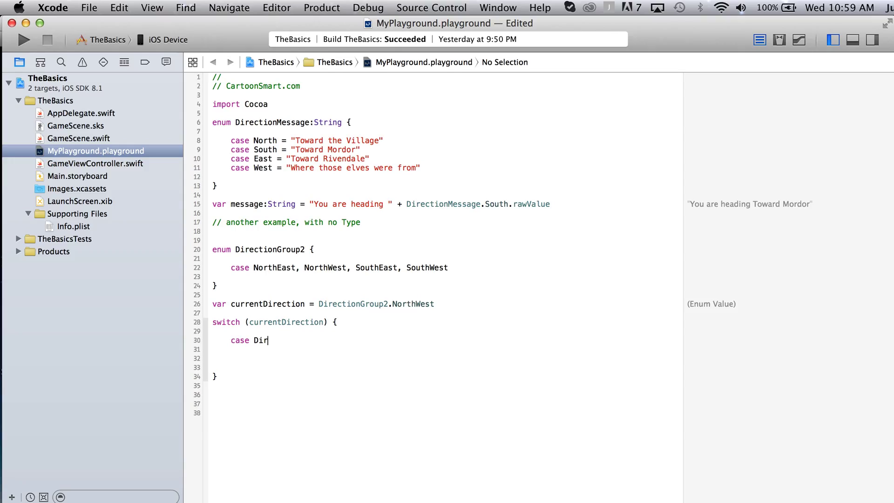
{"action": "key", "text": "Backspace"}
{"action": "type", "text": "."}
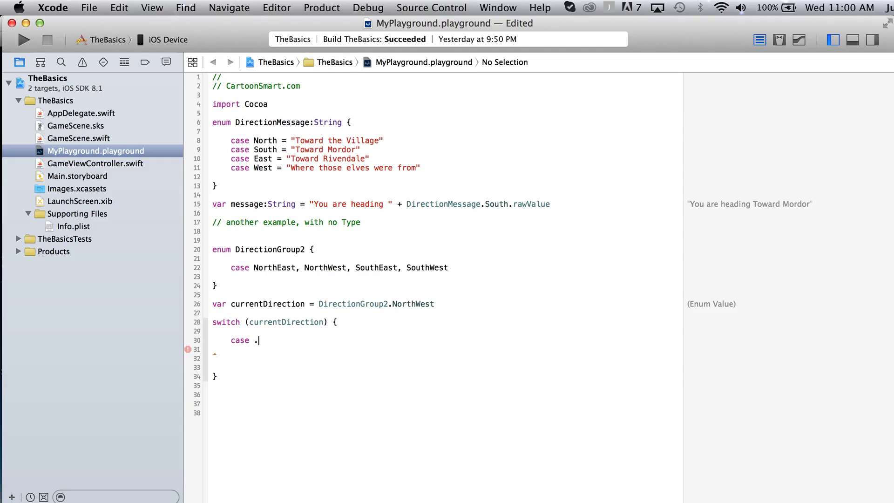
{"action": "type", "text": "North"}
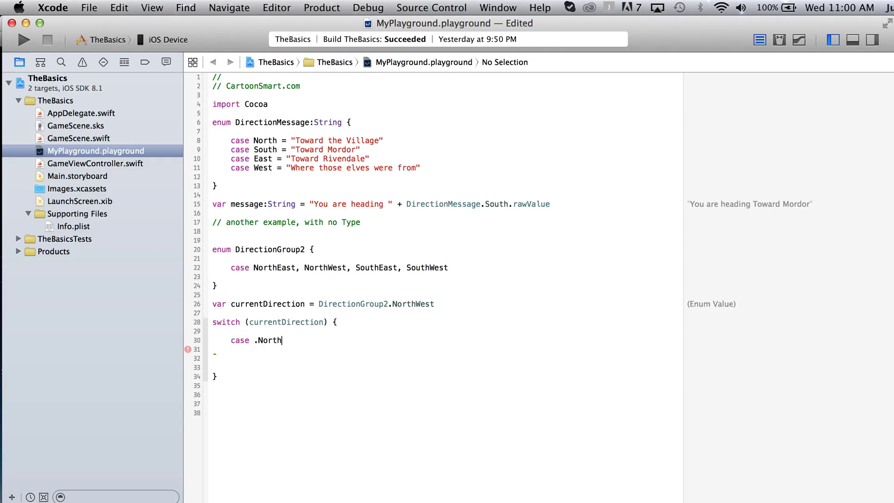
{"action": "type", "text": "East"}
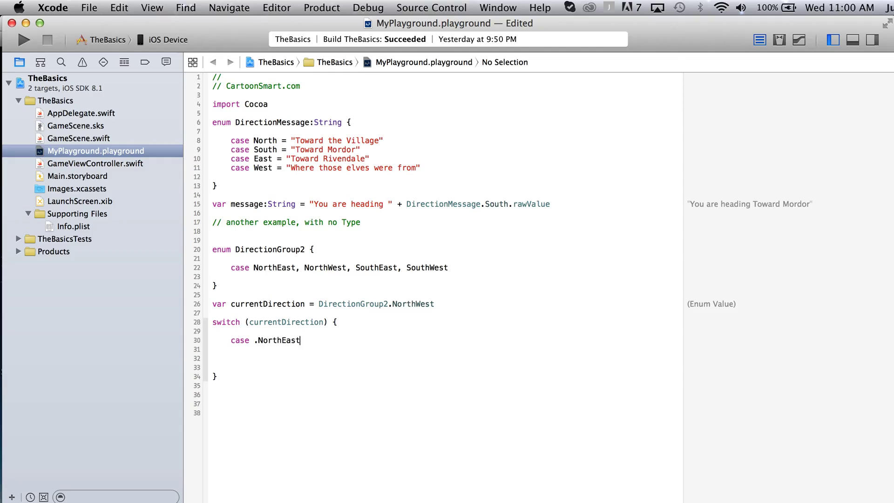
{"action": "type", "text": ":"}
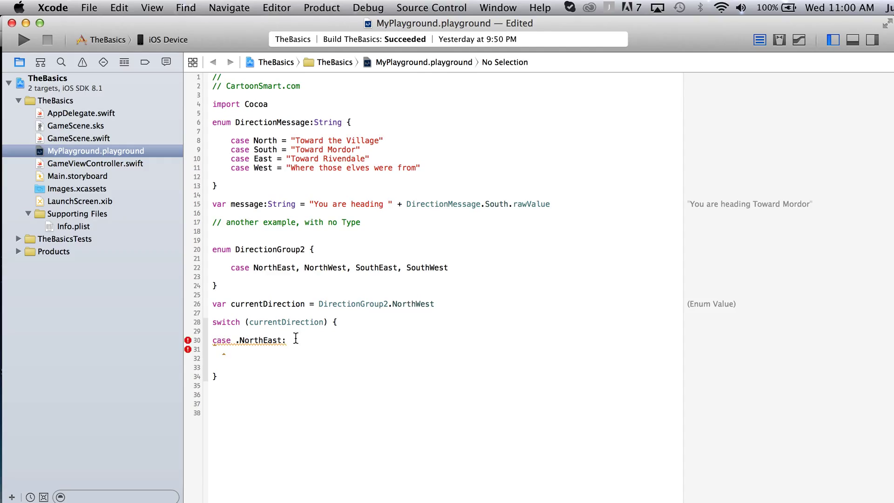
{"action": "key", "text": "Return"}
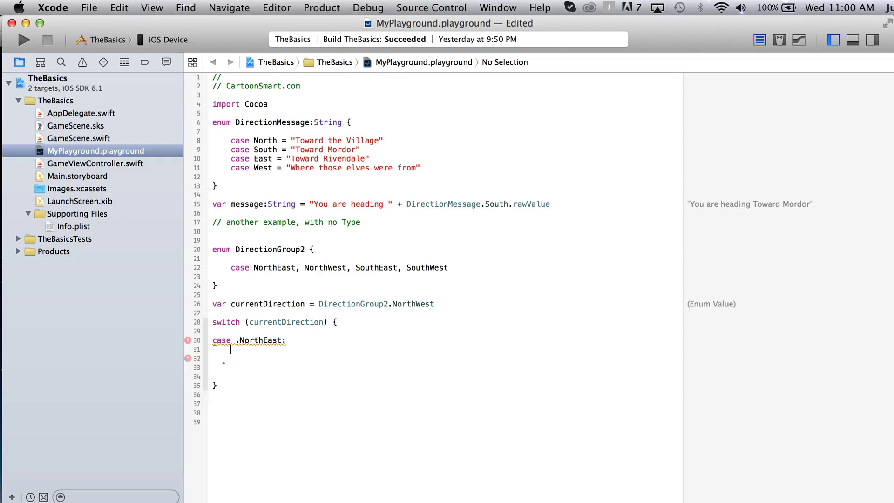
- Add case lines for .NorthWest, .SouthEast and .SouthWest inside the switch
{"action": "type", "text": "case .NorthEast:"}
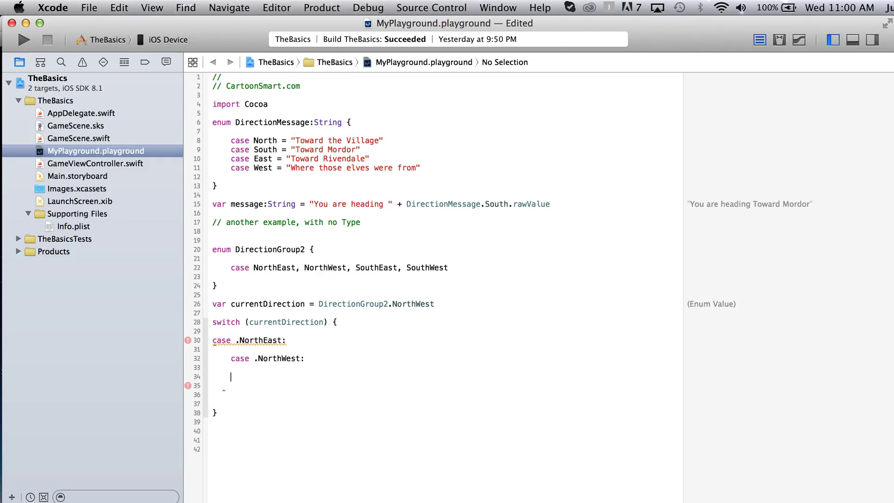
{"action": "type", "text": "case .NorthEast:"}
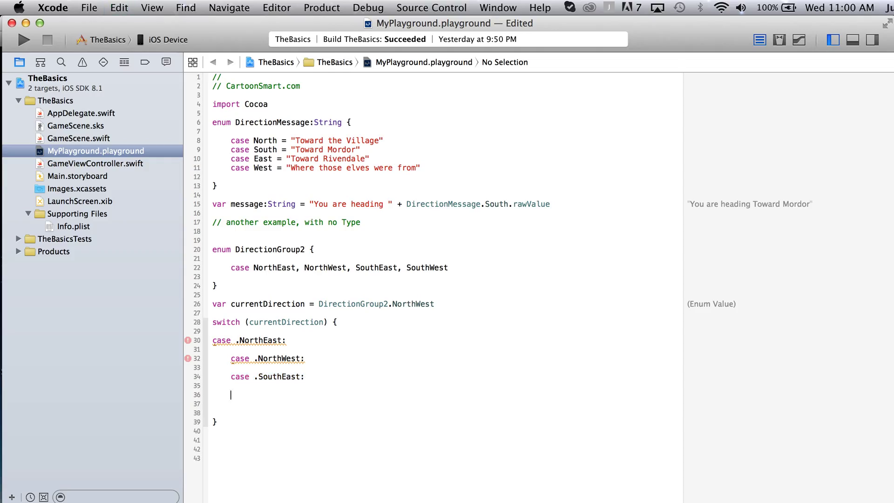
{"action": "type", "text": "case .SouthEast:"}
{"action": "type", "text": "case .SouthWest:"}
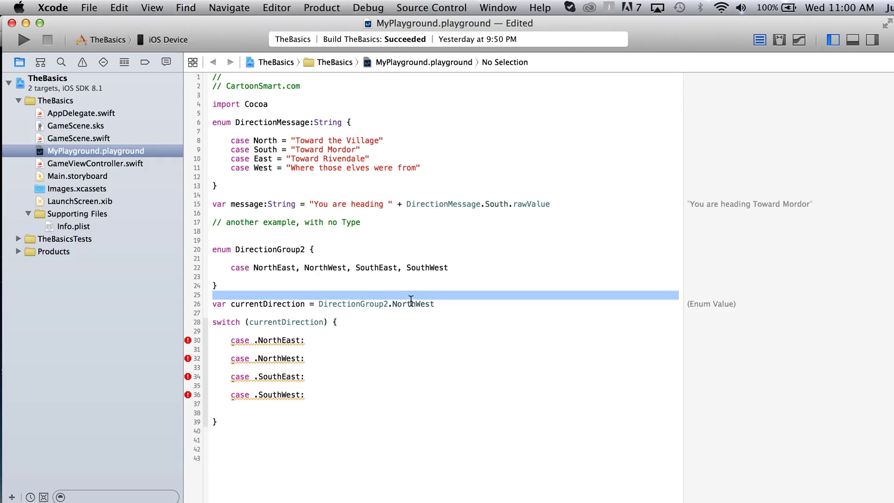
{"action": "left_click", "coordinate": [307, 341]}
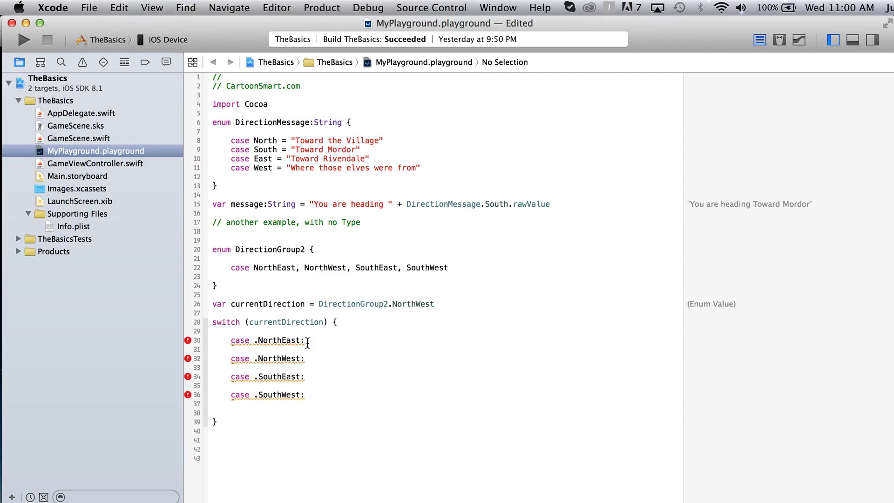
{"action": "double_click", "coordinate": [267, 340]}
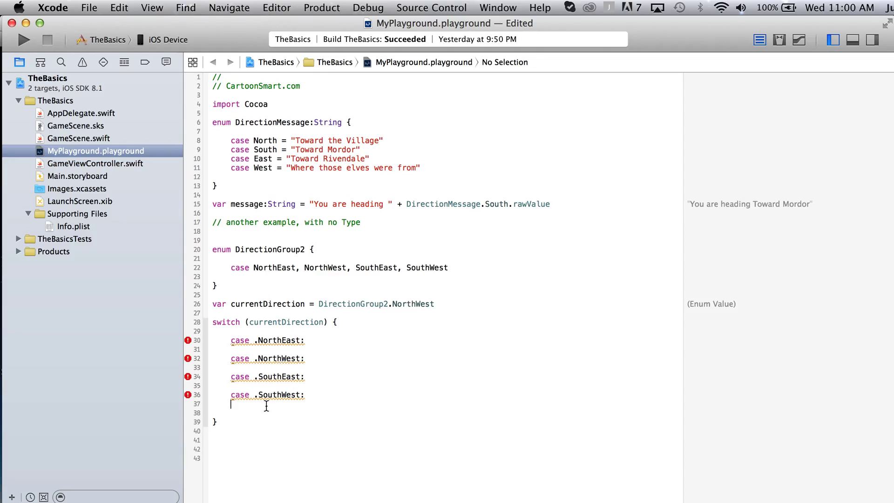
- Add a 'default:' branch containing 'break' after case .SouthWest to close the switch
{"action": "key", "text": "Return"}
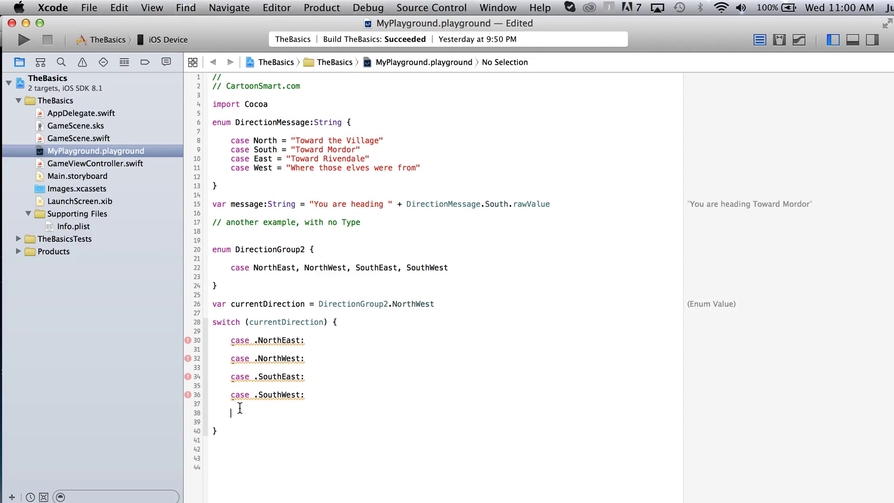
{"action": "type", "text": "d"}
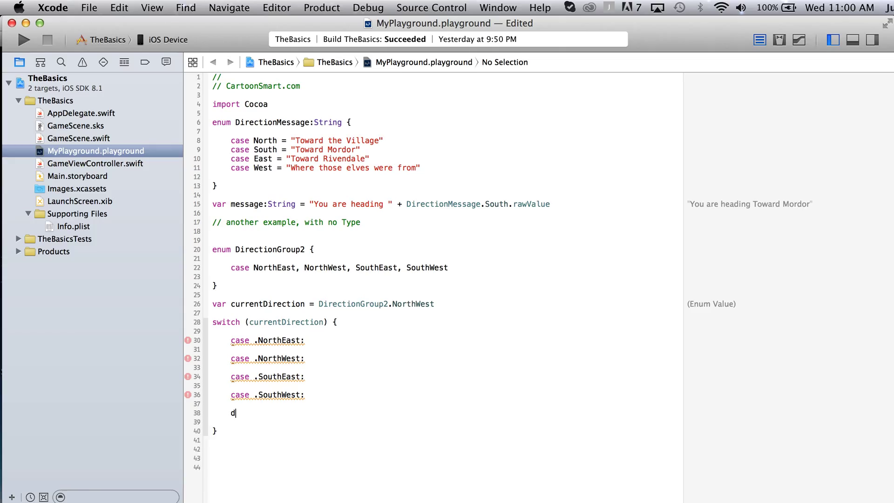
{"action": "type", "text": "efault:"}
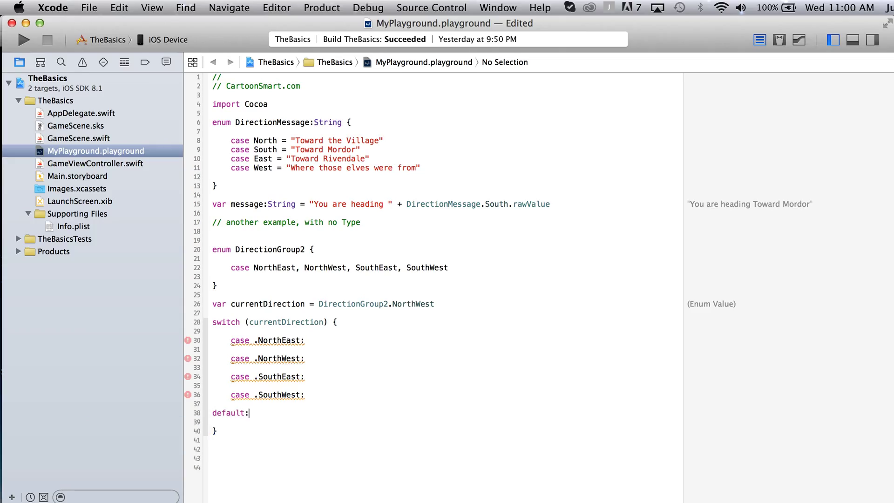
{"action": "type", "text": "break"}
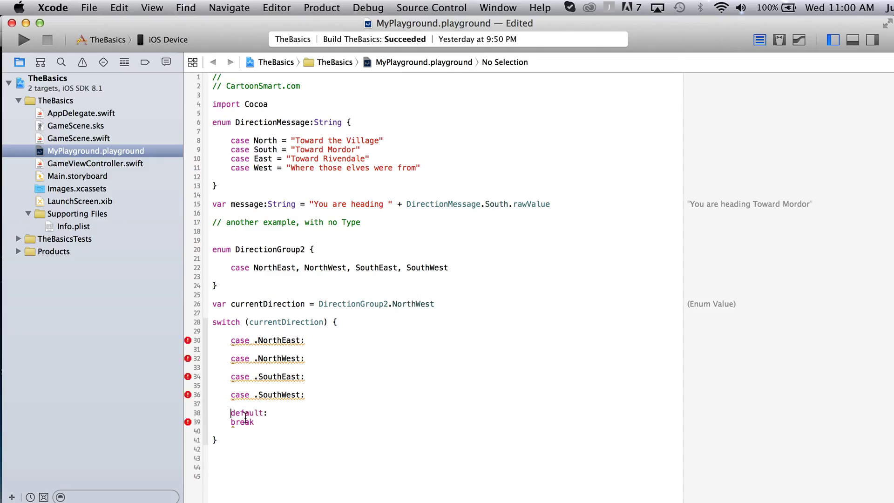
{"action": "double_click", "coordinate": [266, 394]}
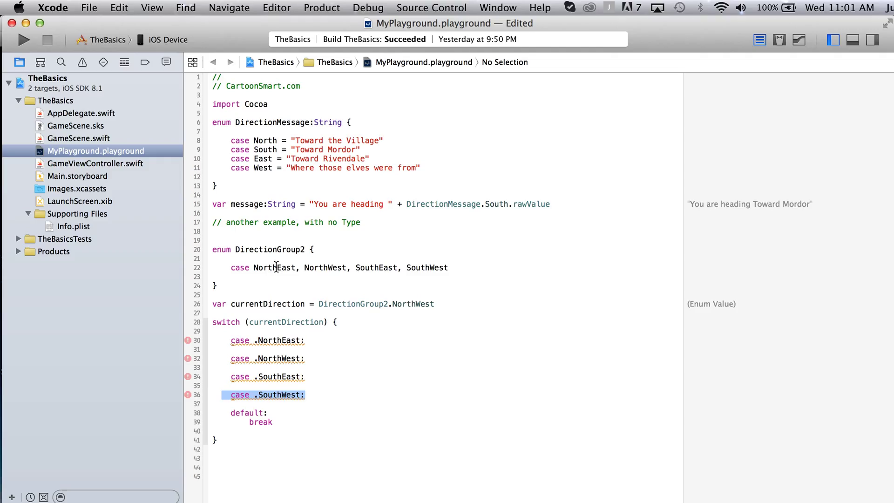
{"action": "mouse_move", "coordinate": [371, 369]}
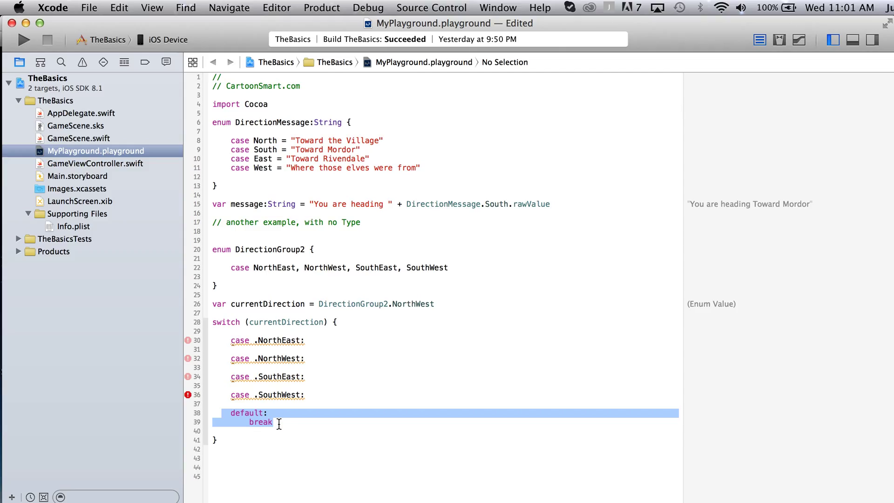
{"action": "mouse_move", "coordinate": [224, 399]}
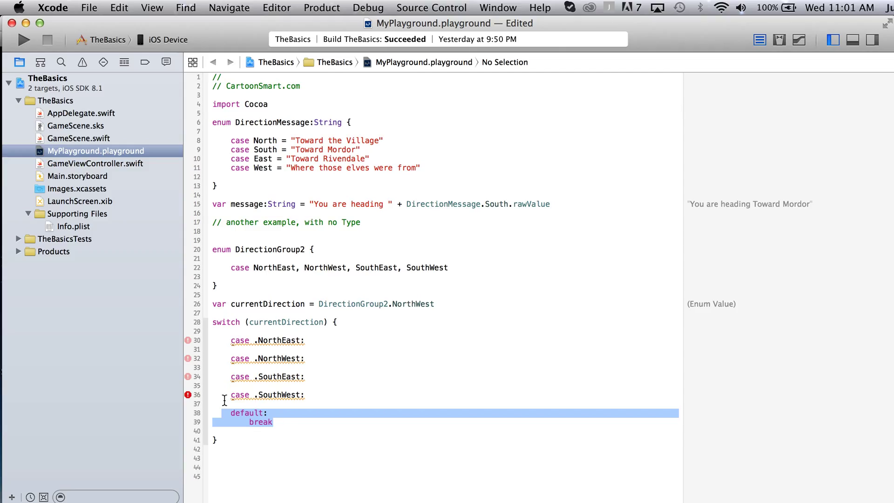
{"action": "mouse_move", "coordinate": [228, 381]}
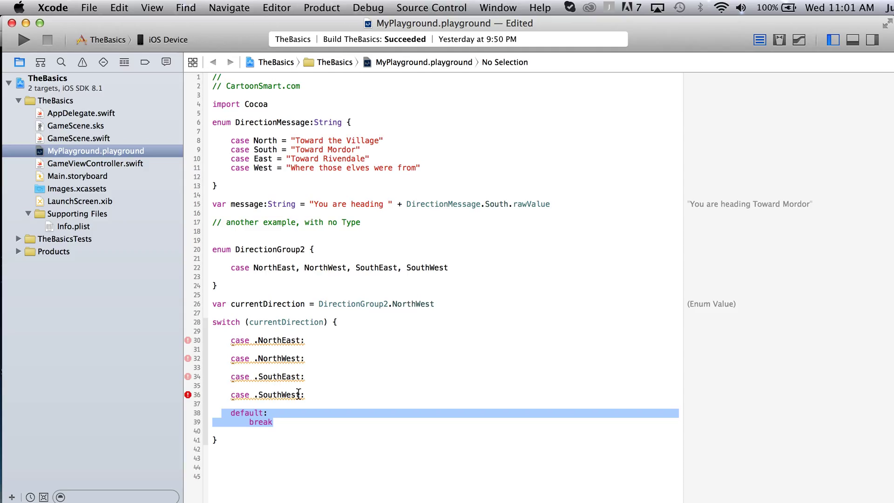
{"action": "mouse_move", "coordinate": [225, 412]}
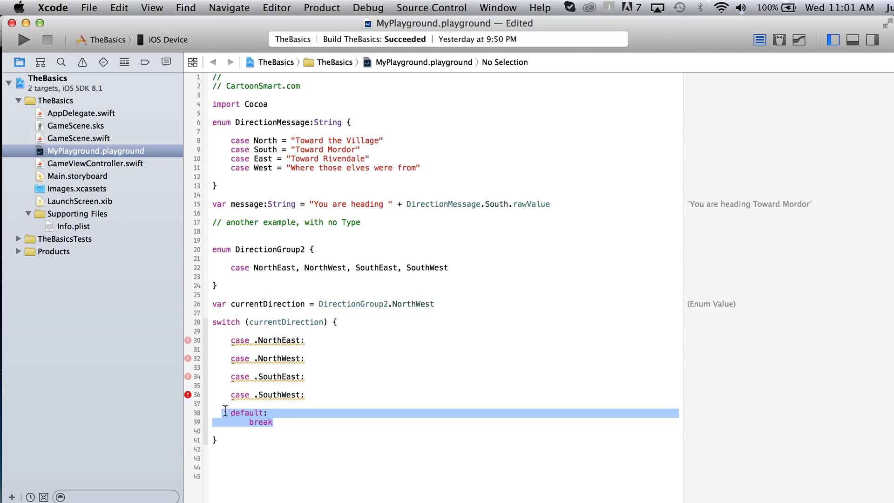
{"action": "left_click", "coordinate": [230, 412]}
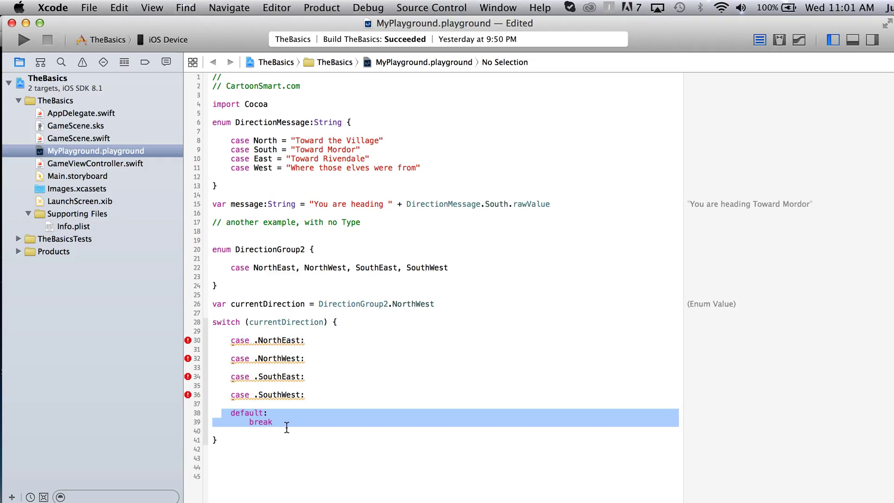
{"action": "mouse_move", "coordinate": [269, 427]}
{"action": "type", "text": "println("}
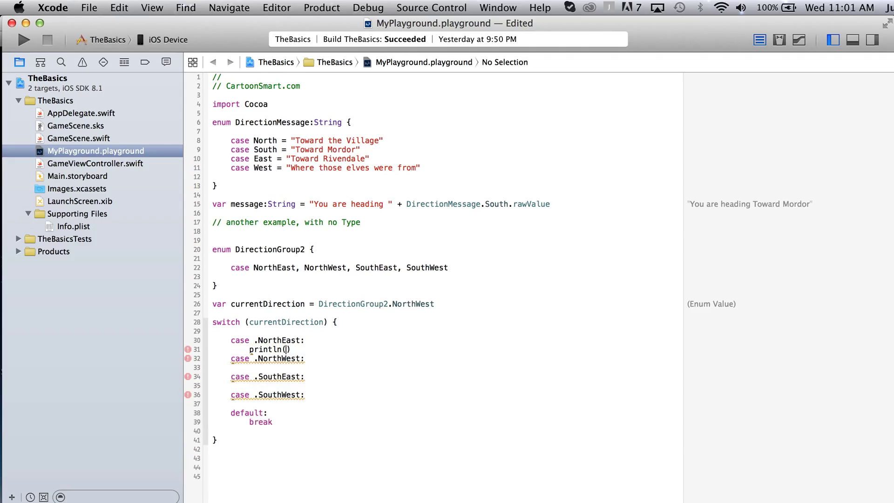
- Make the four direction cases print "travelling NE", "travelling NW", "travelling SE" and "travelling SW"
{"action": "type", "text": "\""}
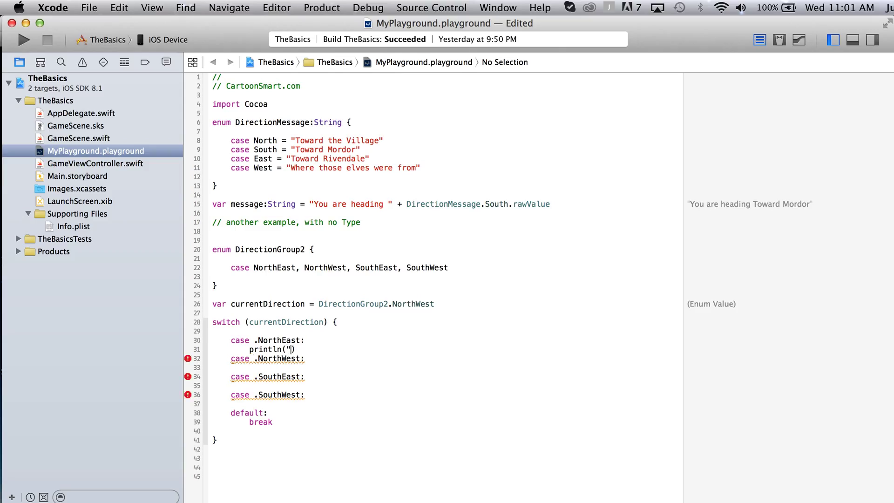
{"action": "type", "text": "tave"}
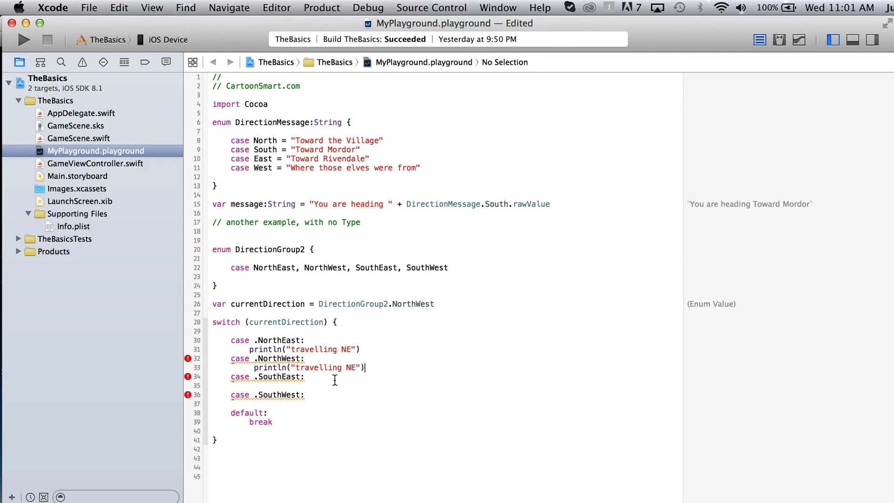
{"action": "type", "text": "W"}
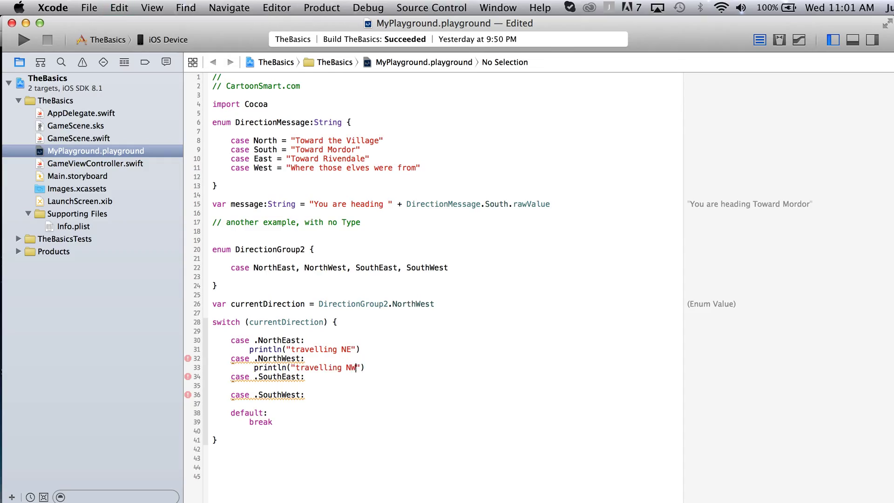
{"action": "type", "text": "println(\"travelling NE\")"}
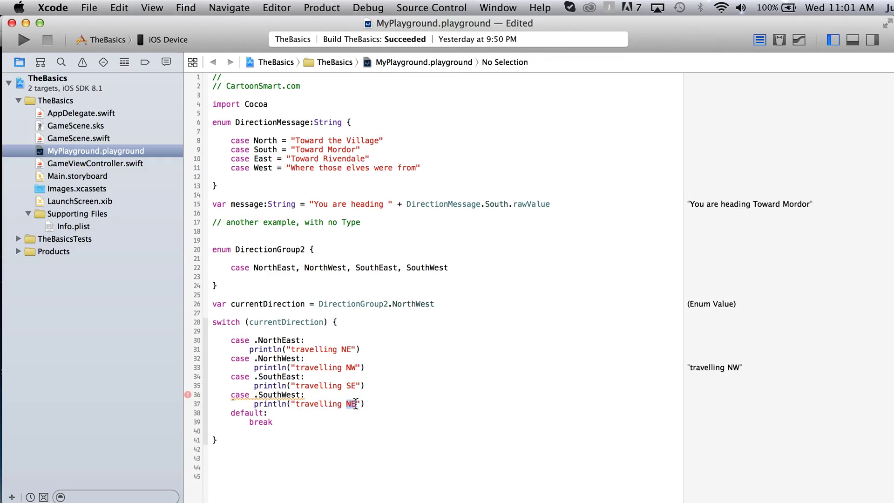
{"action": "type", "text": "SW"}
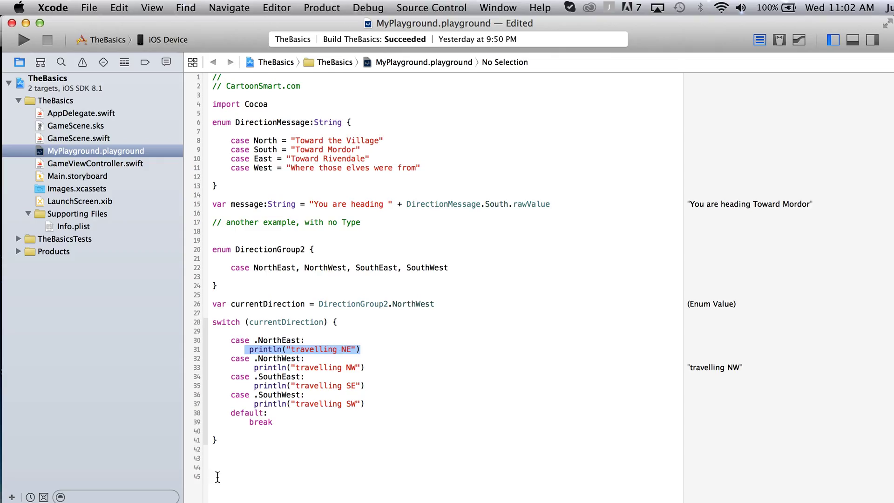
{"action": "mouse_move", "coordinate": [340, 345]}
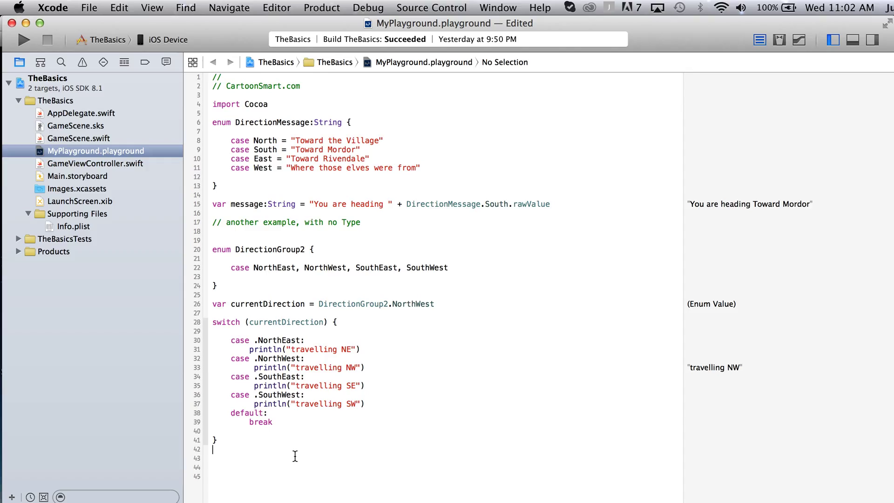
{"action": "mouse_move", "coordinate": [673, 414]}
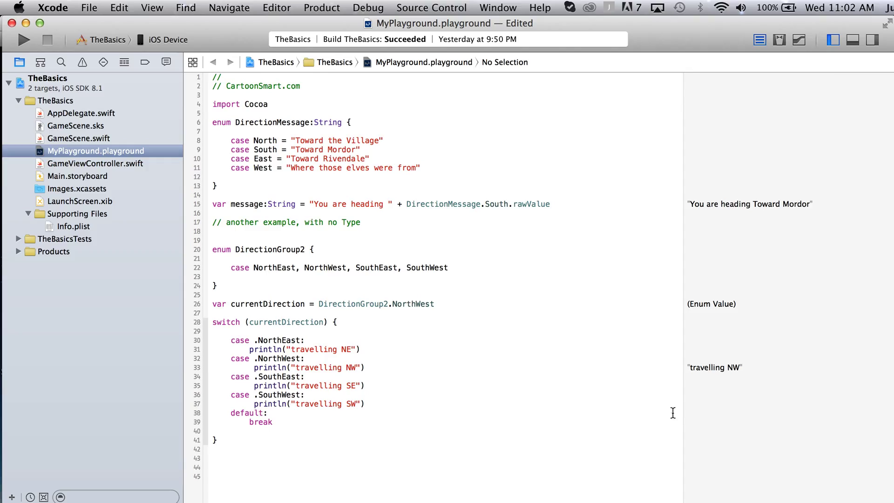